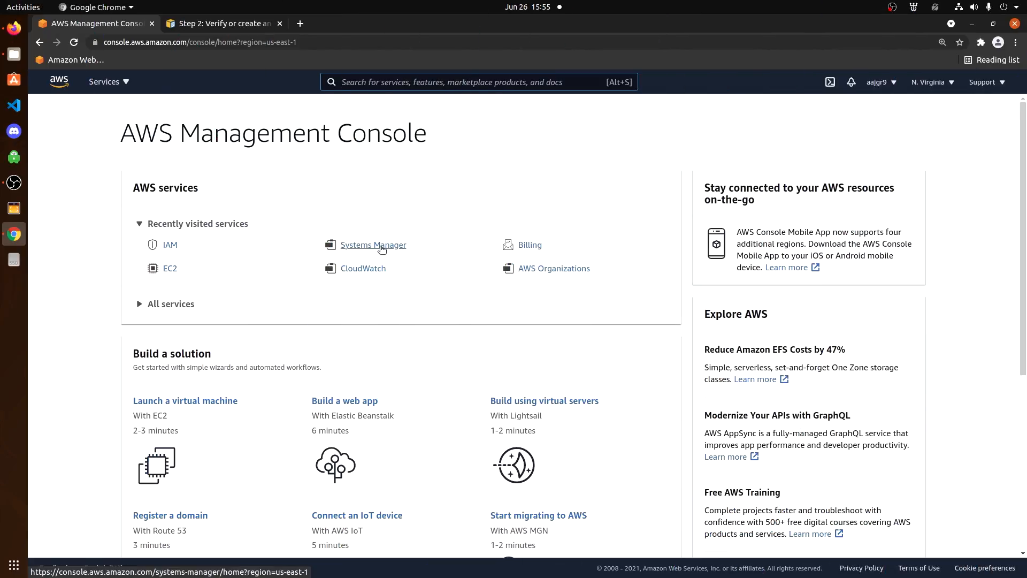
- Navigate the Session Manager docs back to Step 2 and select the AmazonSSMManagedInstanceCore policy name
{"action": "left_click", "coordinate": [223, 23]}
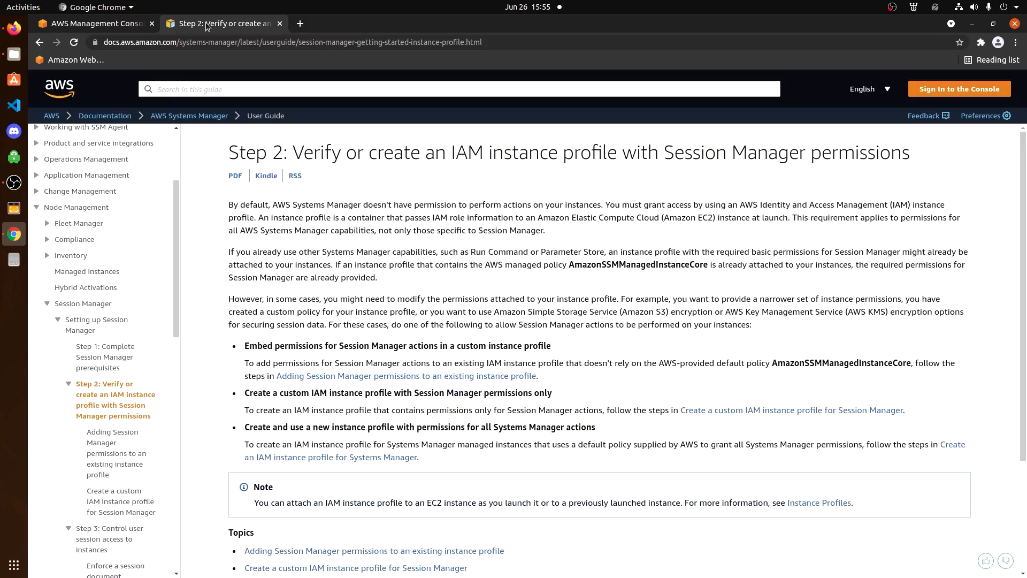
{"action": "left_click", "coordinate": [84, 303]}
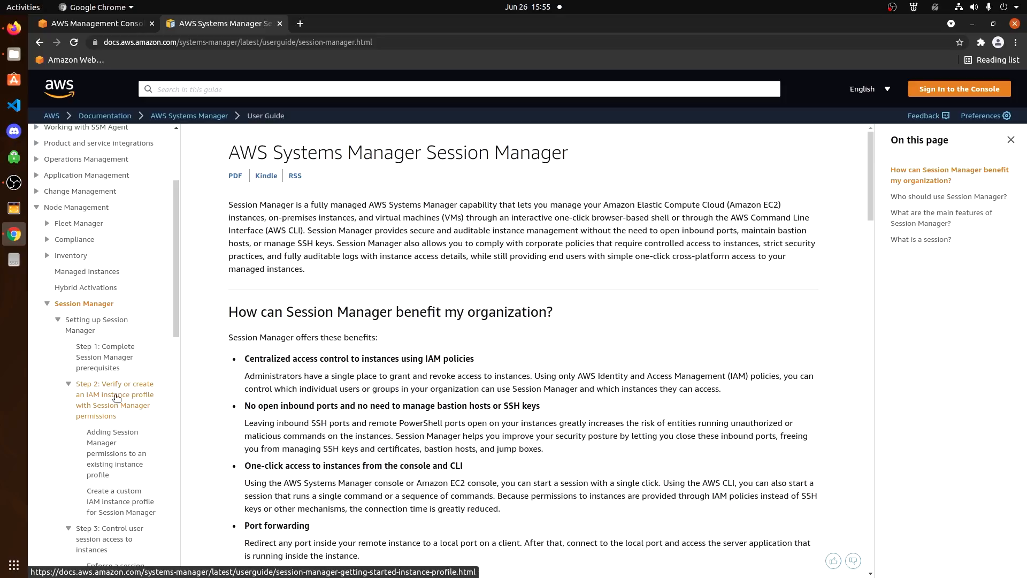
{"action": "left_click", "coordinate": [114, 399]}
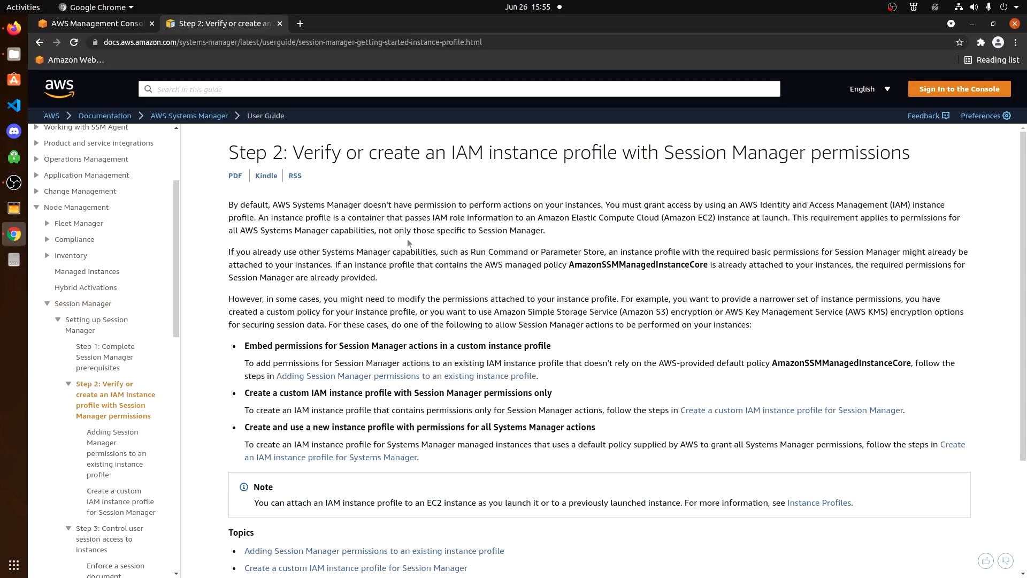
{"action": "left_click_drag", "start_coordinate": [342, 264], "coordinate": [451, 263]}
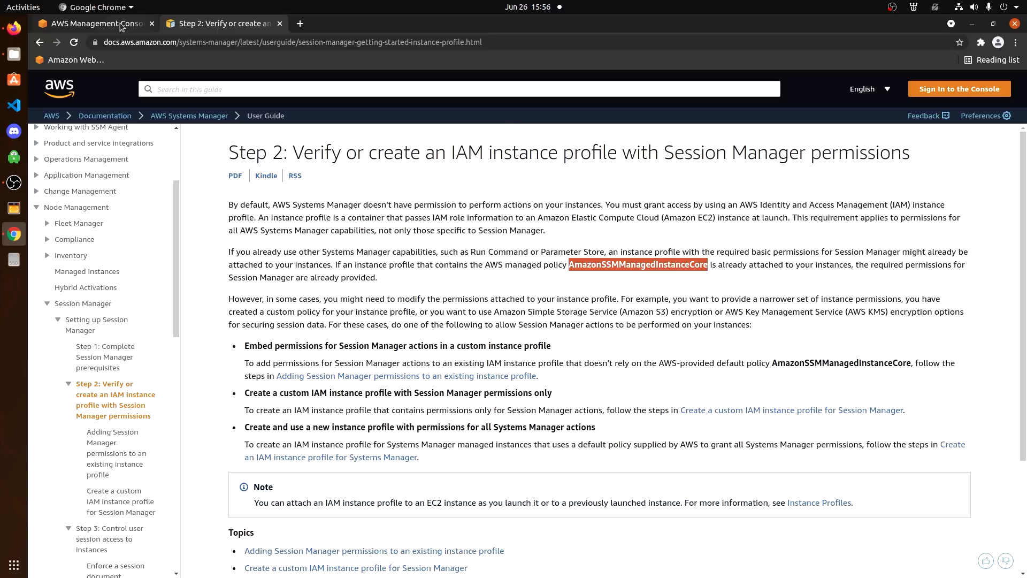
- From the console home, go to IAM Roles and begin the Create role wizard
{"action": "left_click", "coordinate": [91, 23]}
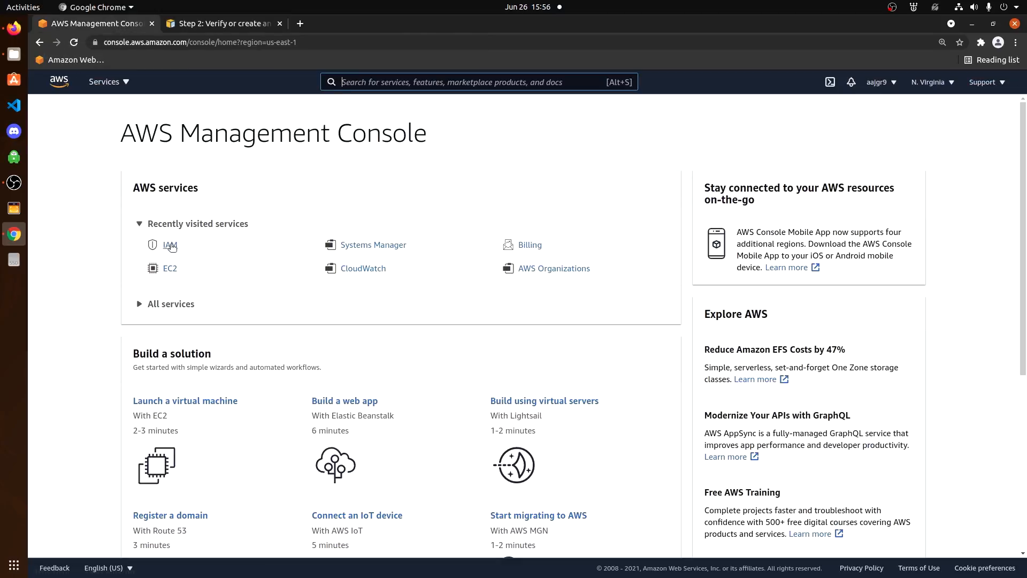
{"action": "left_click", "coordinate": [170, 244]}
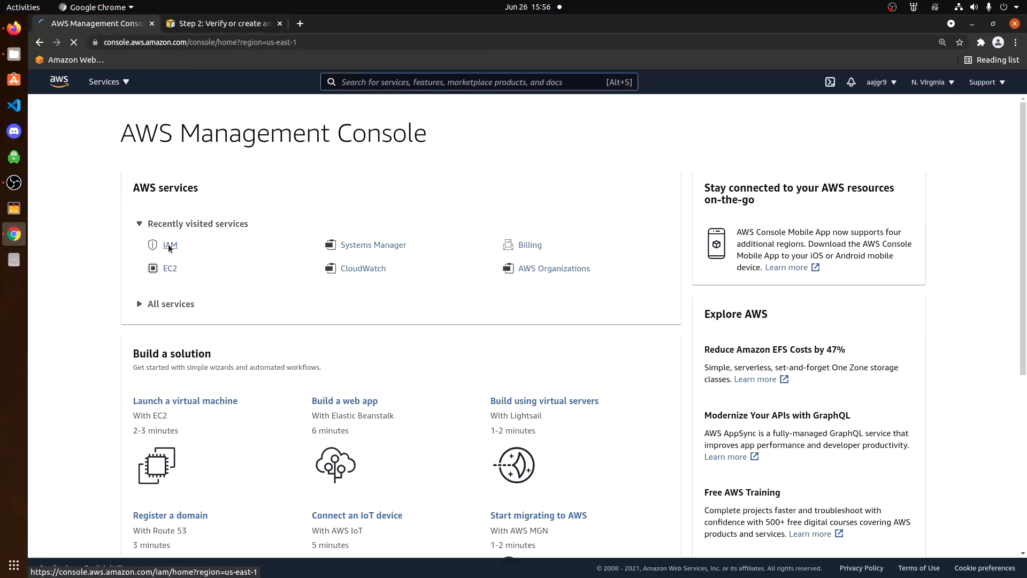
{"action": "left_click", "coordinate": [169, 245]}
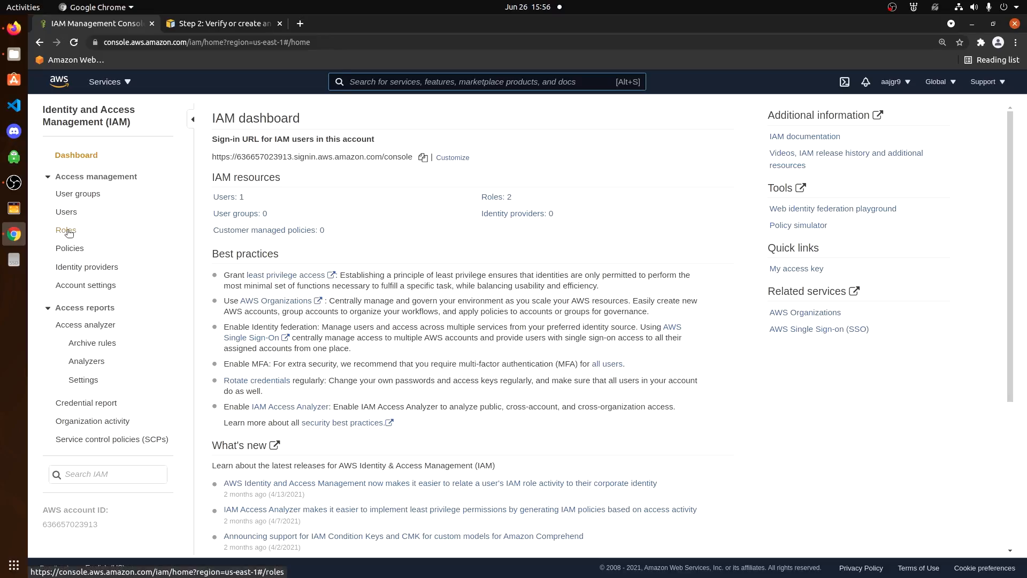
{"action": "left_click", "coordinate": [65, 230]}
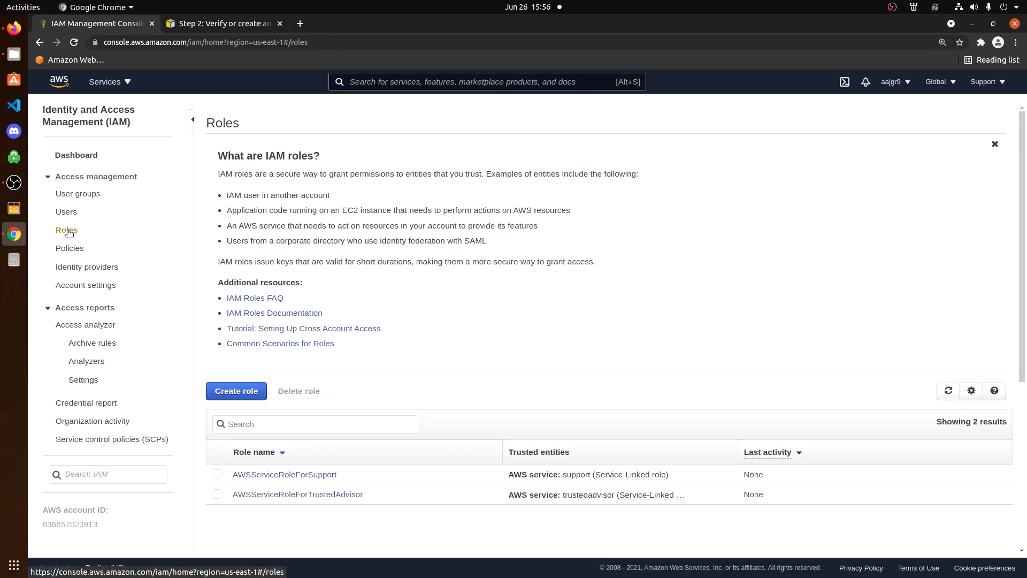
{"action": "left_click", "coordinate": [236, 392]}
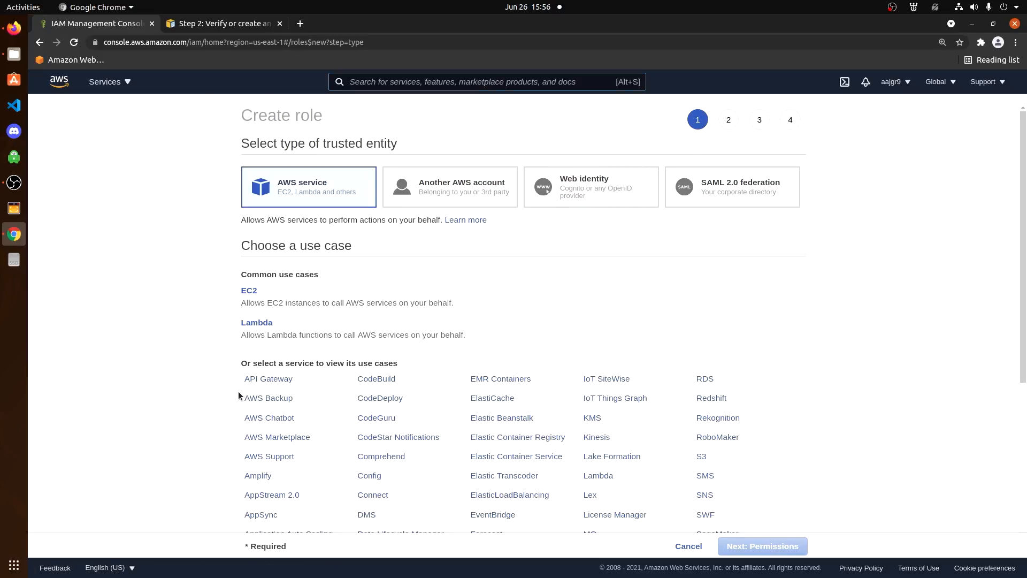
{"action": "mouse_move", "coordinate": [249, 290]}
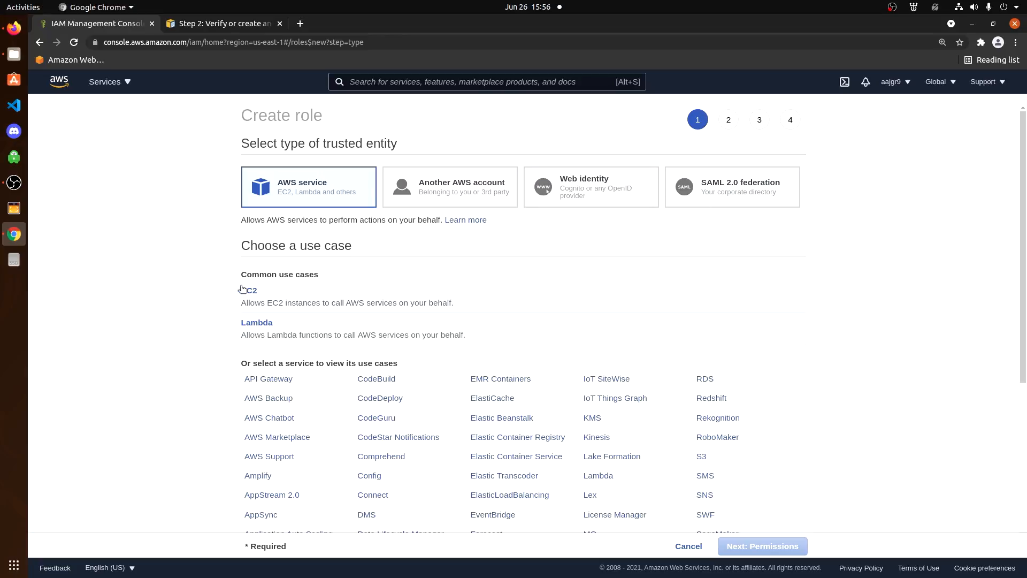
- Choose the EC2 use case, attach the AmazonSSMManagedInstanceCore policy, and skip the tags step
{"action": "left_click", "coordinate": [249, 290]}
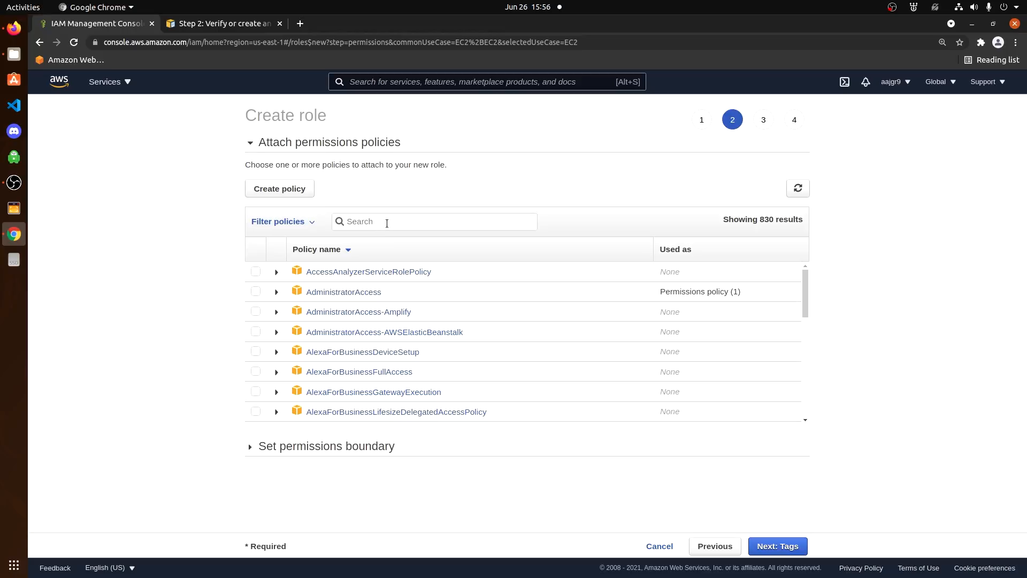
{"action": "right_click", "coordinate": [390, 221]}
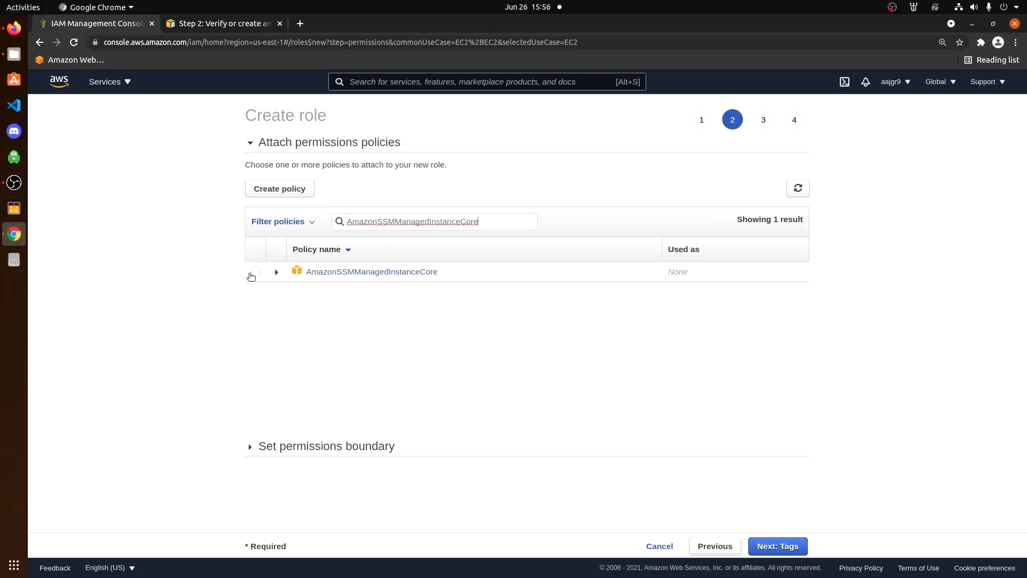
{"action": "left_click", "coordinate": [776, 546]}
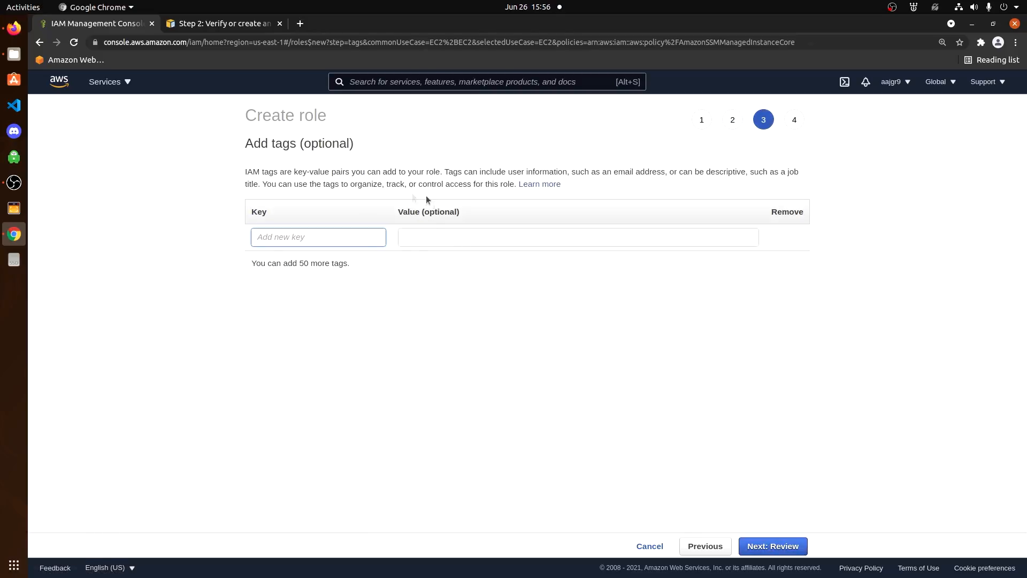
{"action": "left_click", "coordinate": [773, 546]}
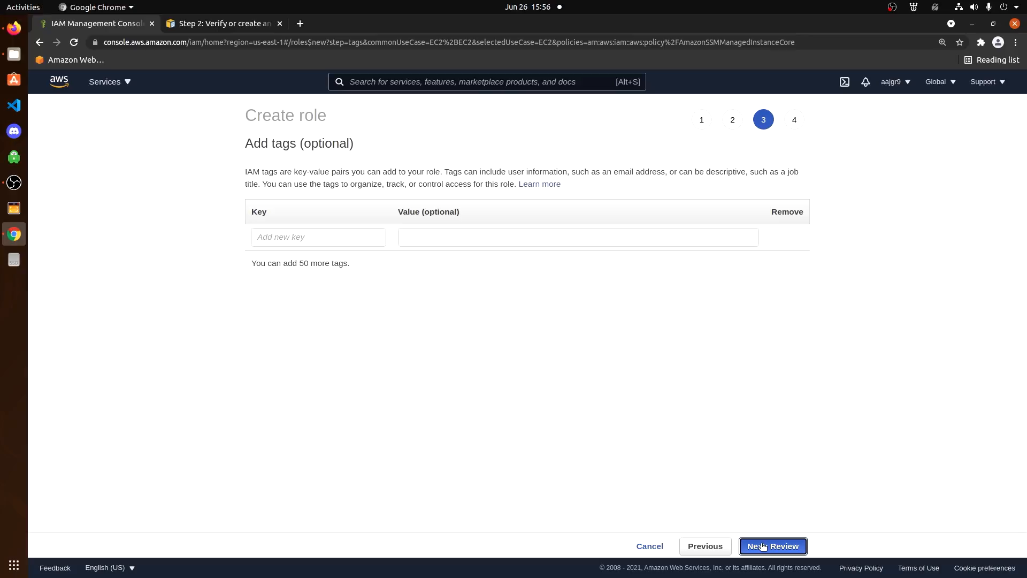
- Name the role ssm, set its description to "ssm demo on youtube", and create it
{"action": "left_click", "coordinate": [773, 545]}
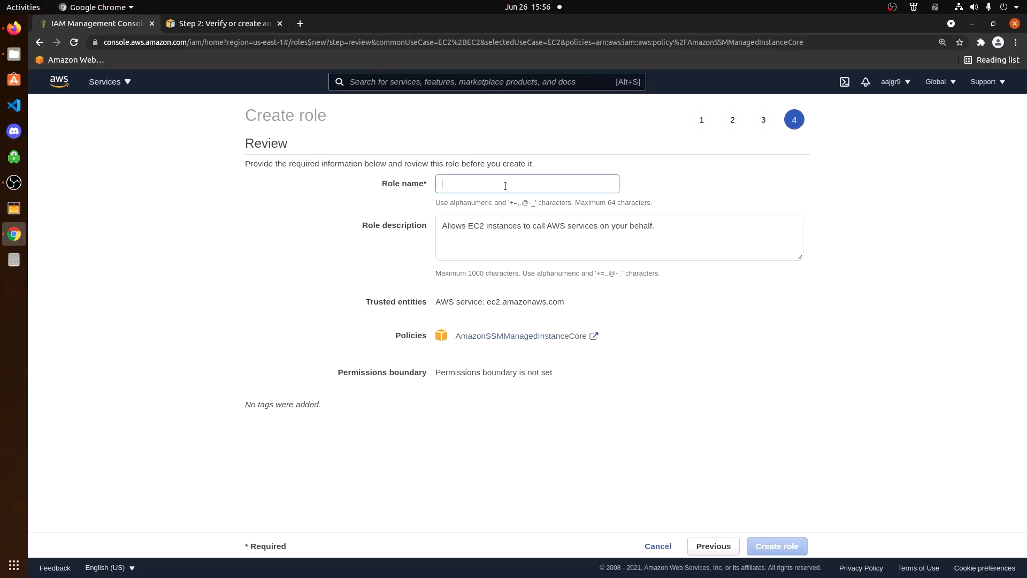
{"action": "type", "text": "ssm"}
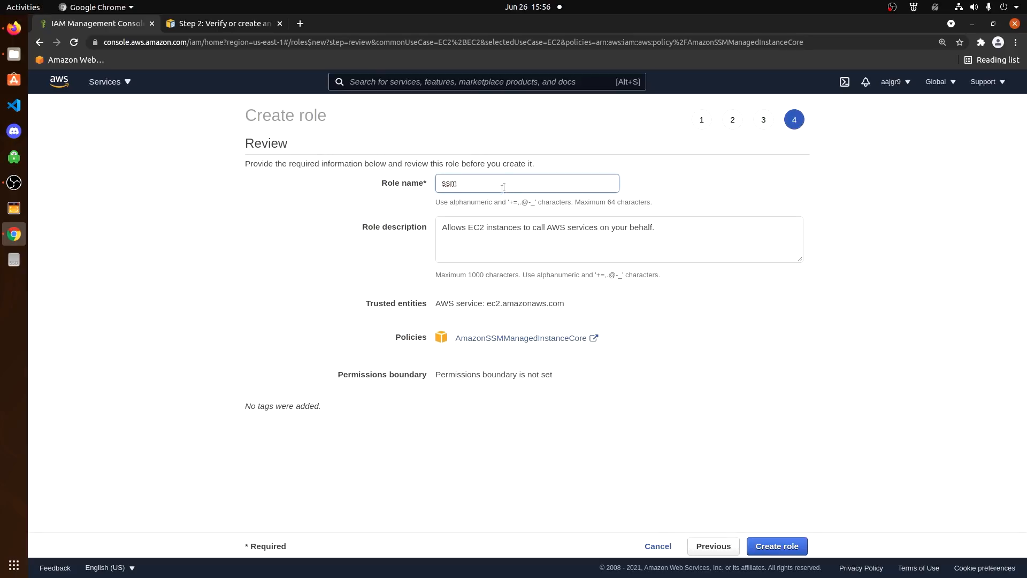
{"action": "triple_click", "coordinate": [547, 227]}
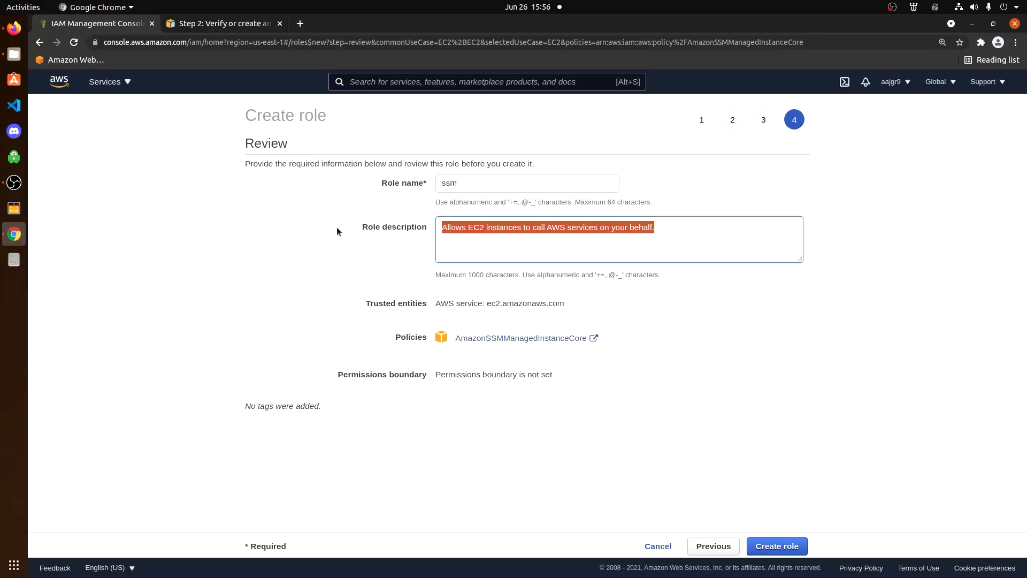
{"action": "type", "text": "ssm d"}
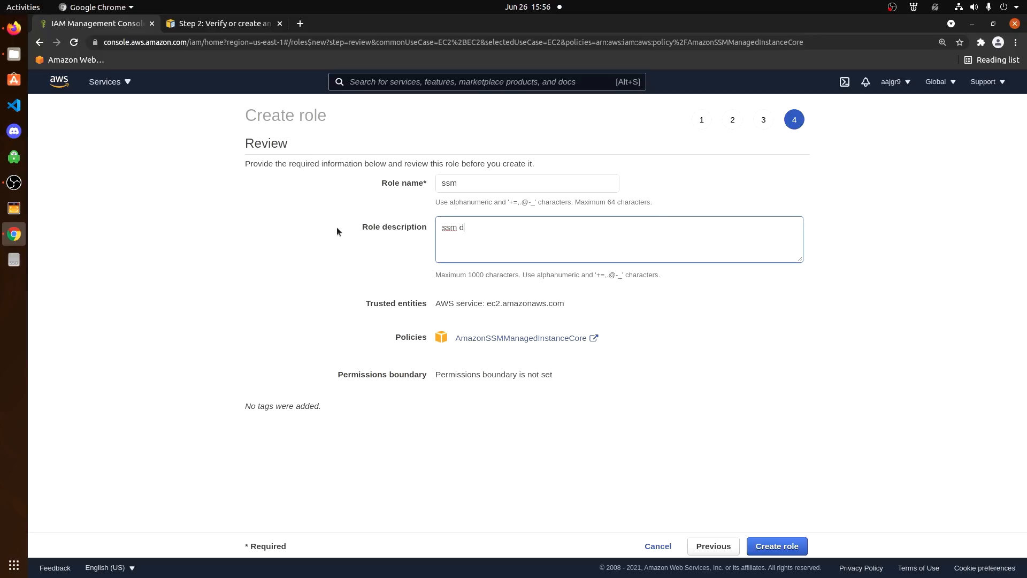
{"action": "type", "text": "emo on youtube"}
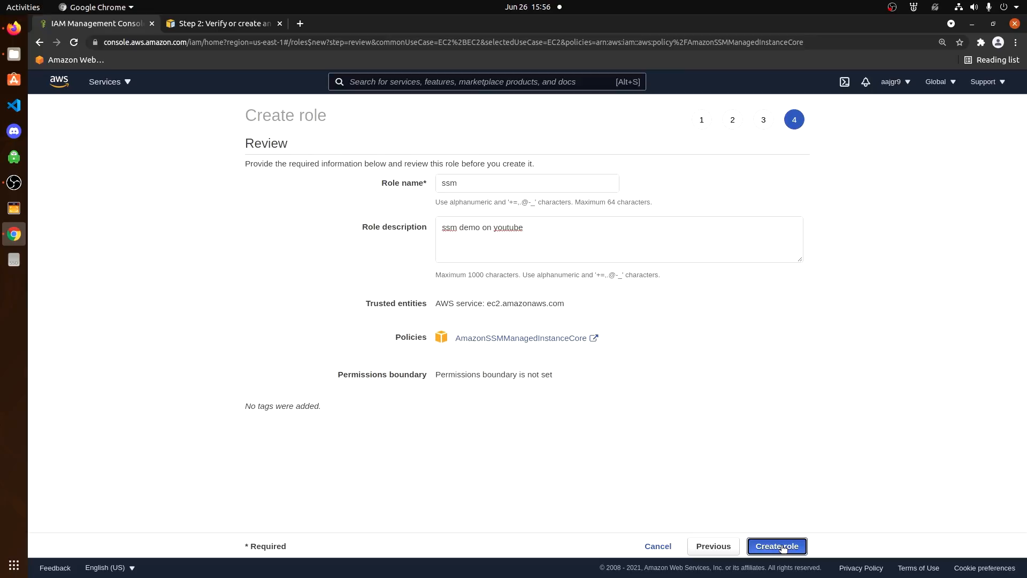
{"action": "left_click", "coordinate": [777, 546]}
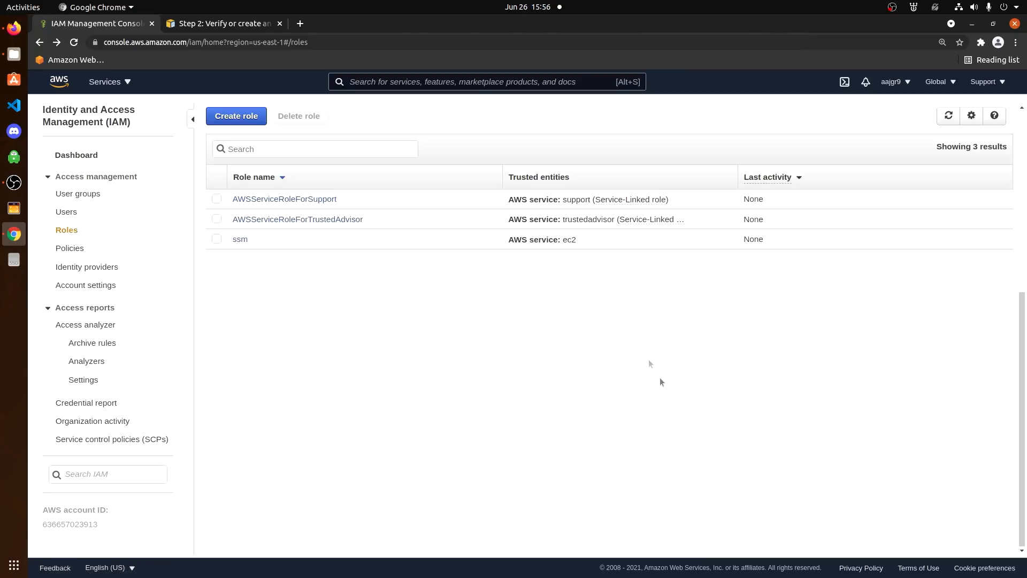
{"action": "mouse_move", "coordinate": [307, 273]}
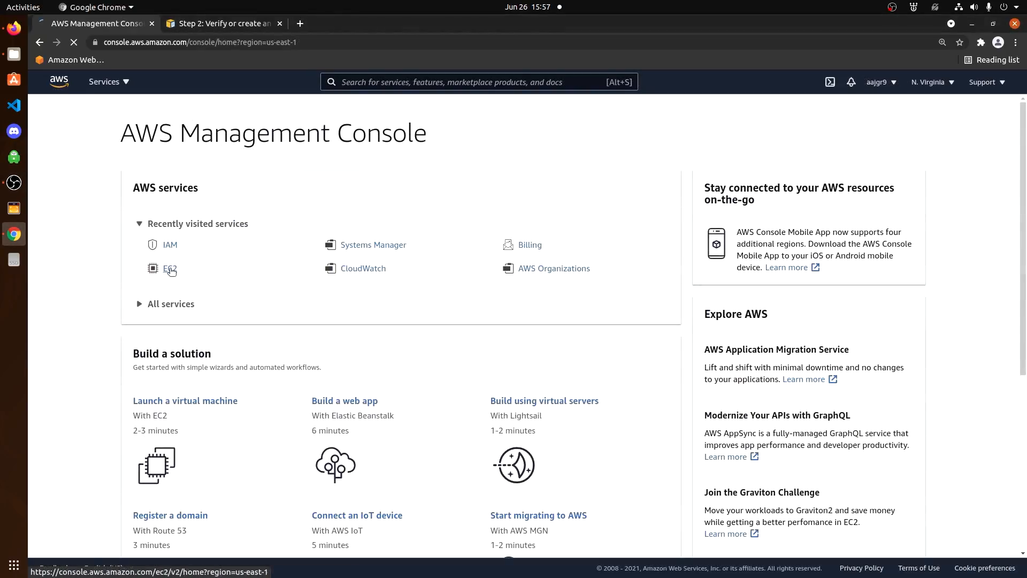
- In EC2, view the empty running instances list and start the Launch instances wizard
{"action": "left_click", "coordinate": [170, 269]}
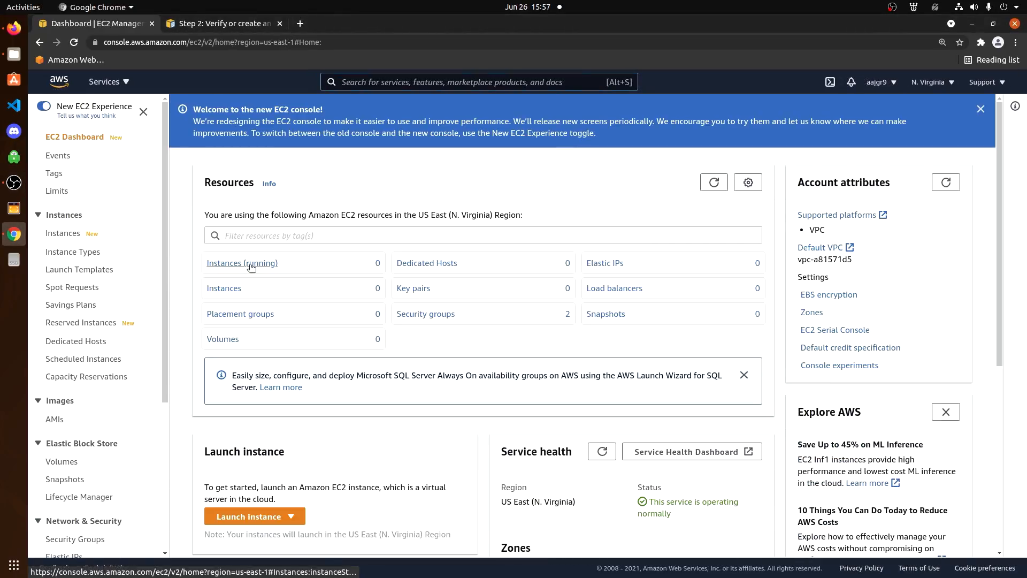
{"action": "left_click", "coordinate": [242, 263]}
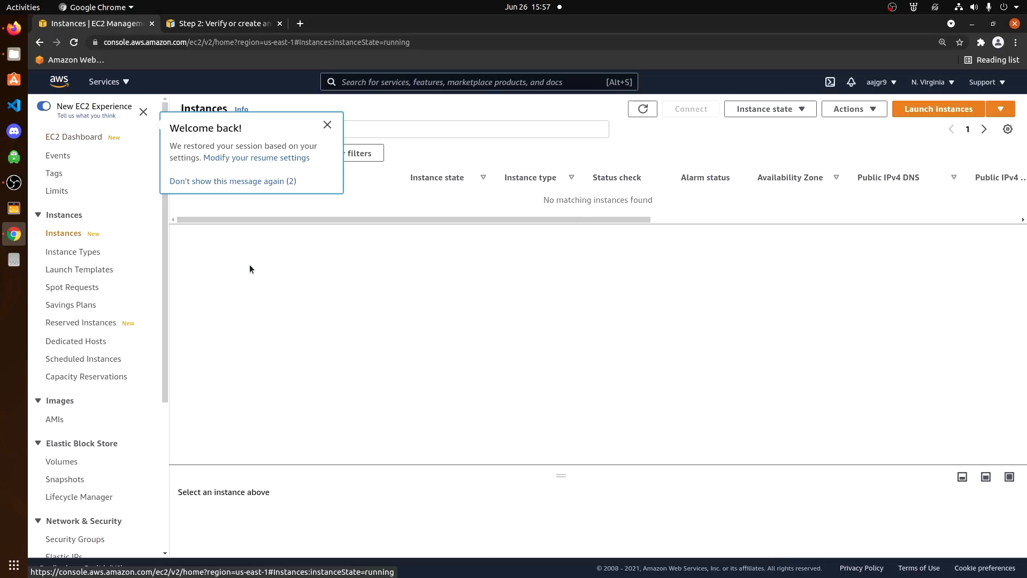
{"action": "left_click", "coordinate": [327, 125]}
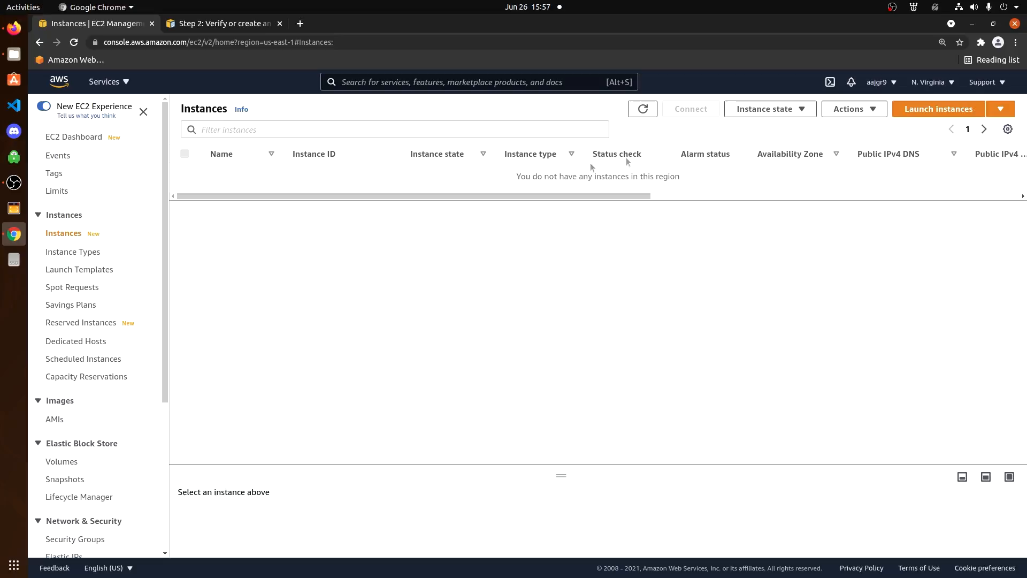
{"action": "left_click", "coordinate": [937, 108]}
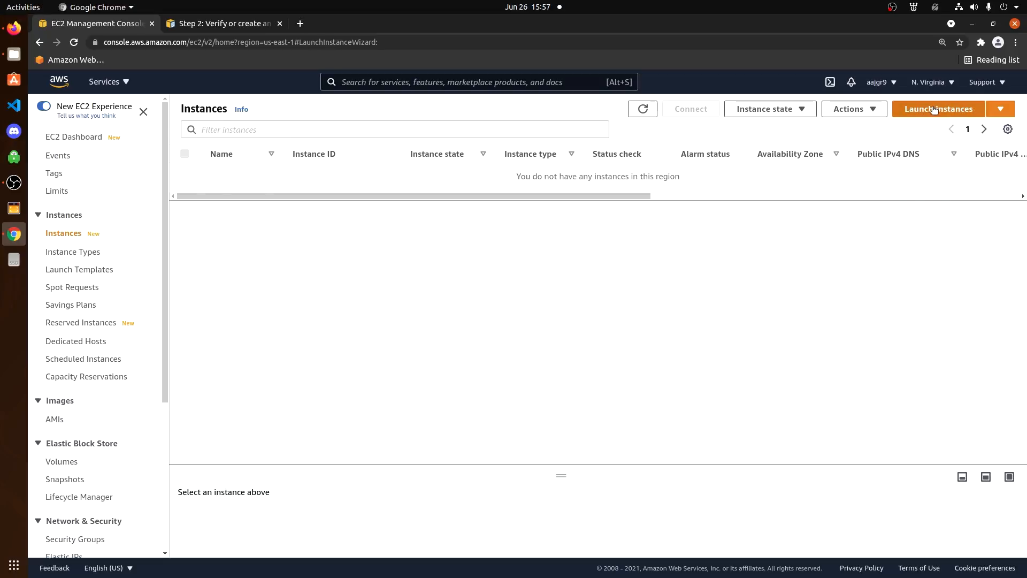
{"action": "left_click", "coordinate": [938, 108]}
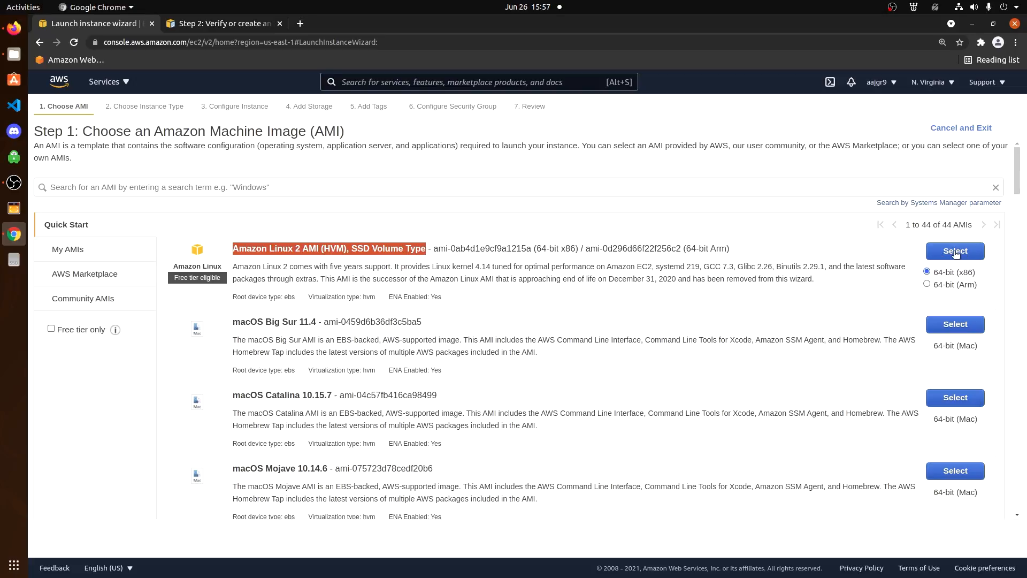
- Select the Amazon Linux 2 image and keep the t2.micro instance type
{"action": "left_click", "coordinate": [954, 251]}
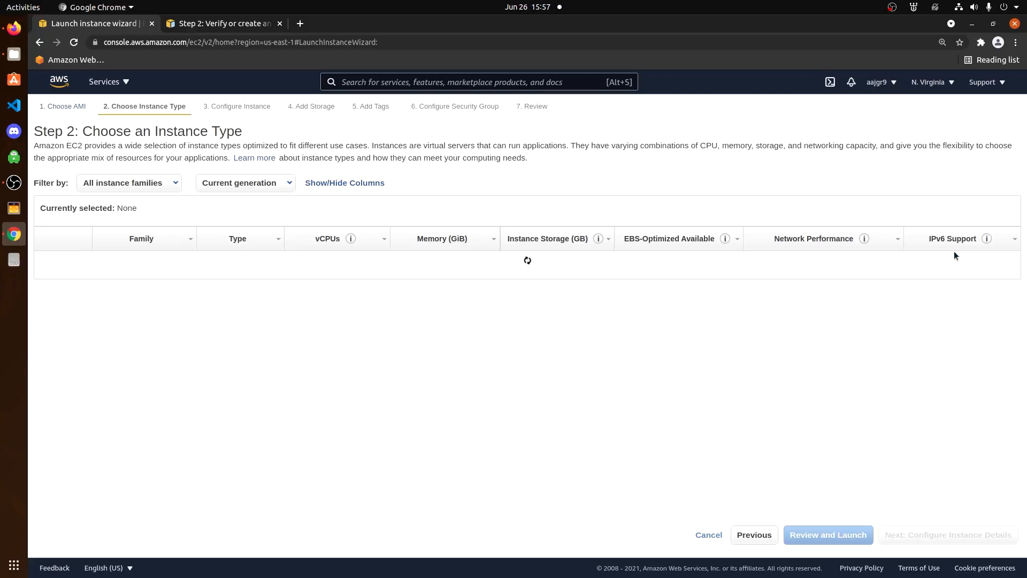
{"action": "left_click", "coordinate": [46, 289]}
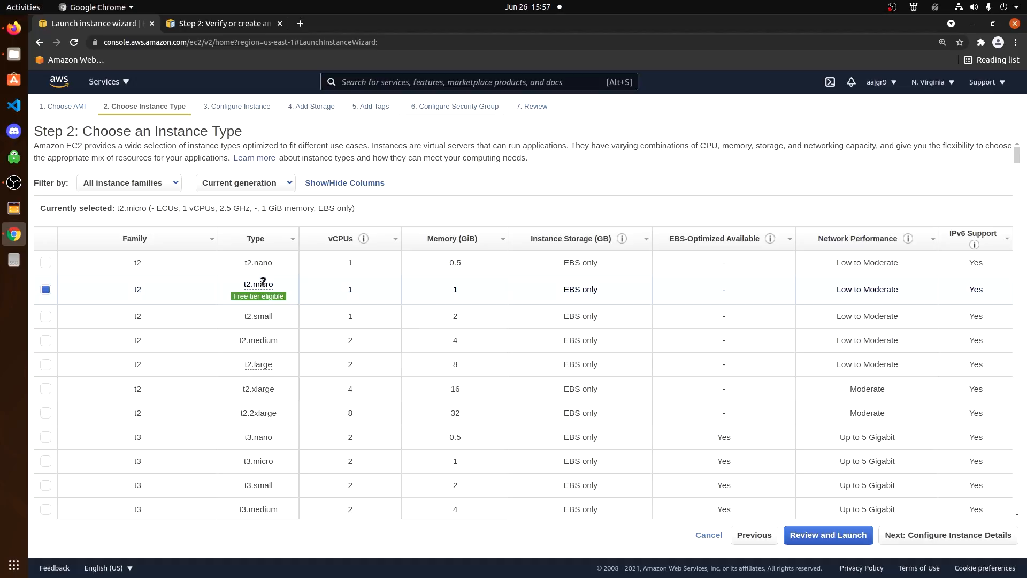
{"action": "mouse_move", "coordinate": [258, 295]}
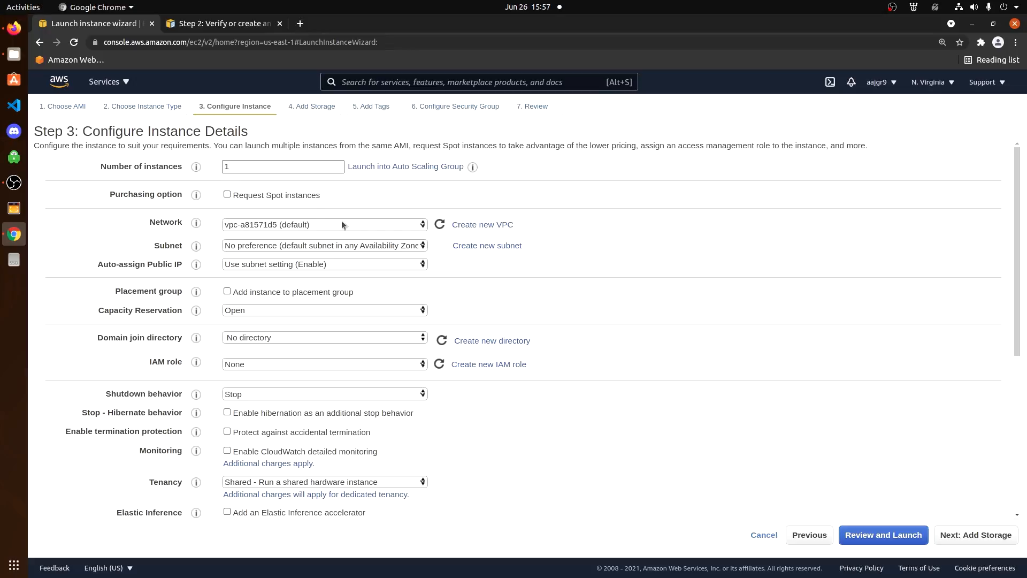
{"action": "mouse_move", "coordinate": [332, 264]}
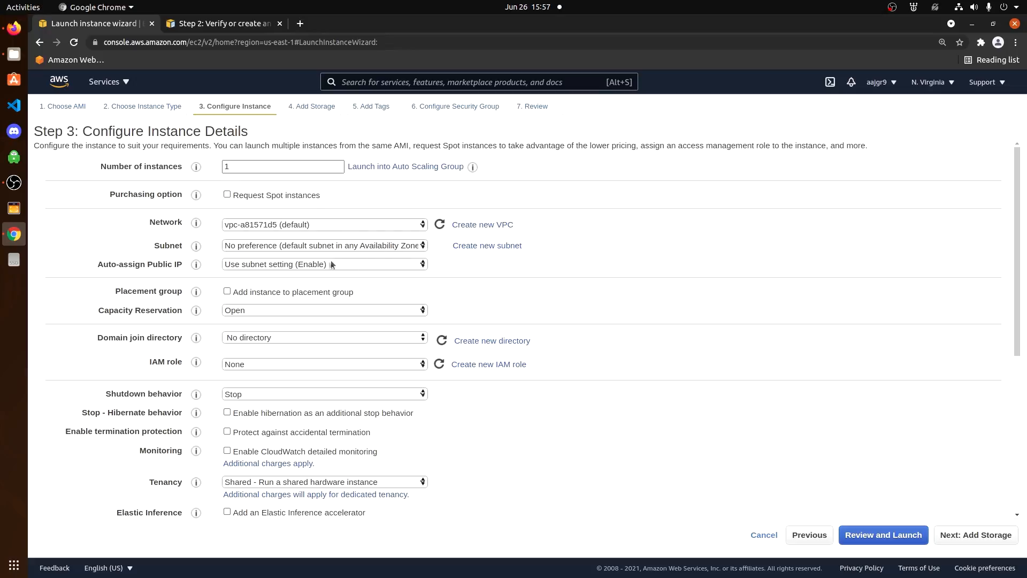
- Keep Auto-assign Public IP on the subnet setting (Enable) and assign the ssm IAM role
{"action": "left_click", "coordinate": [324, 263]}
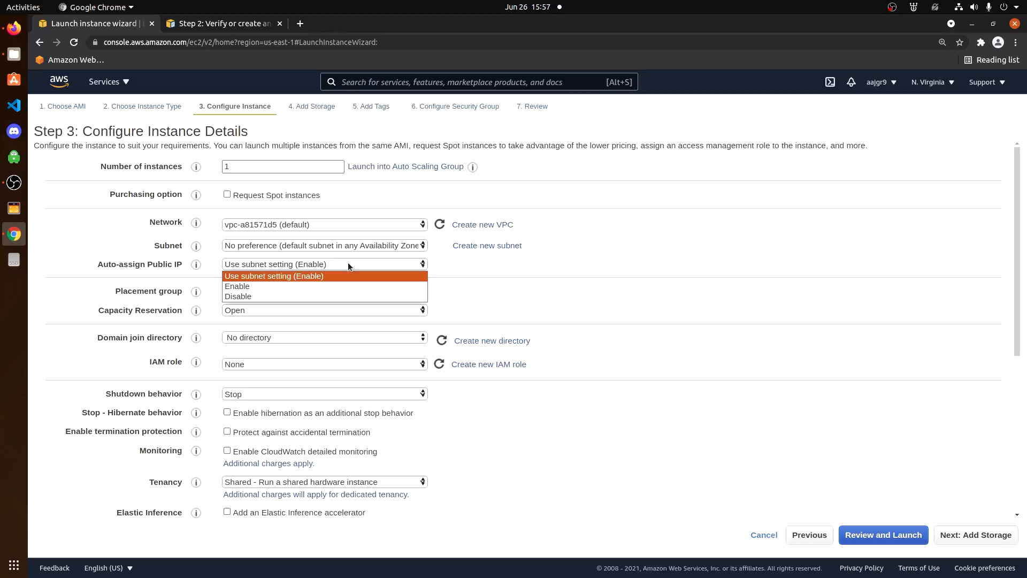
{"action": "left_click", "coordinate": [274, 277]}
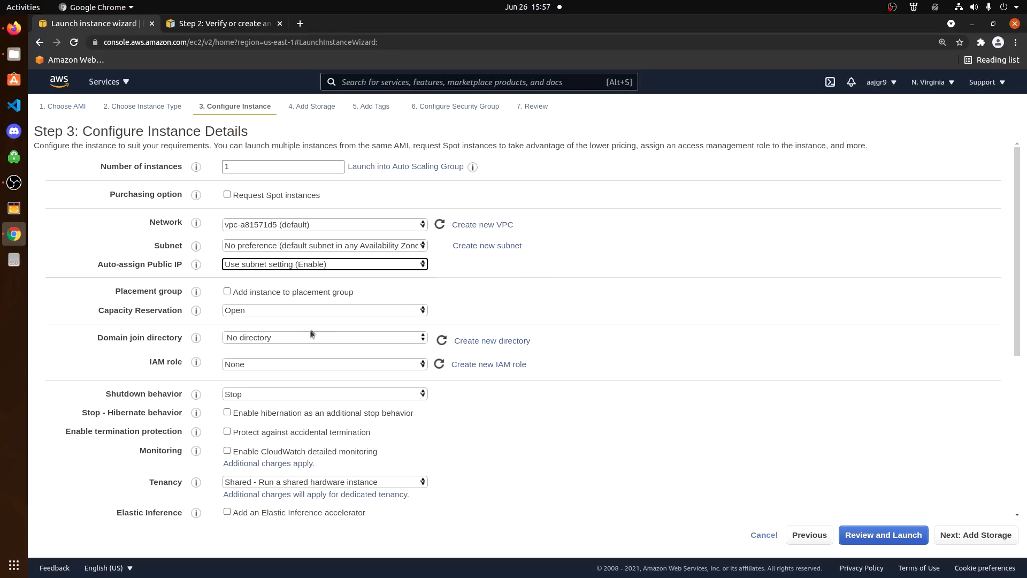
{"action": "left_click", "coordinate": [324, 363]}
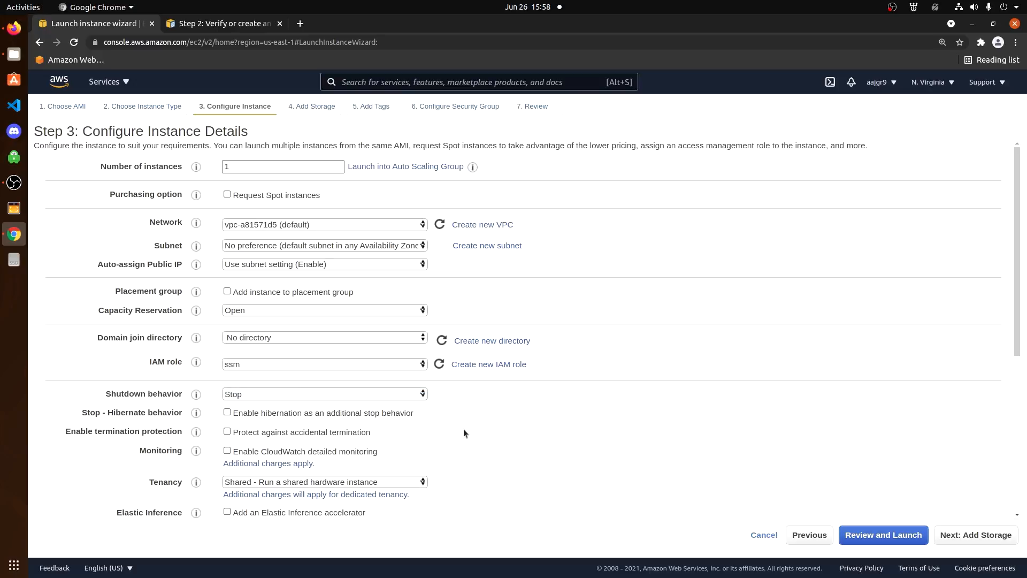
{"action": "scroll", "scroll_direction": "down", "scroll_amount": 3}
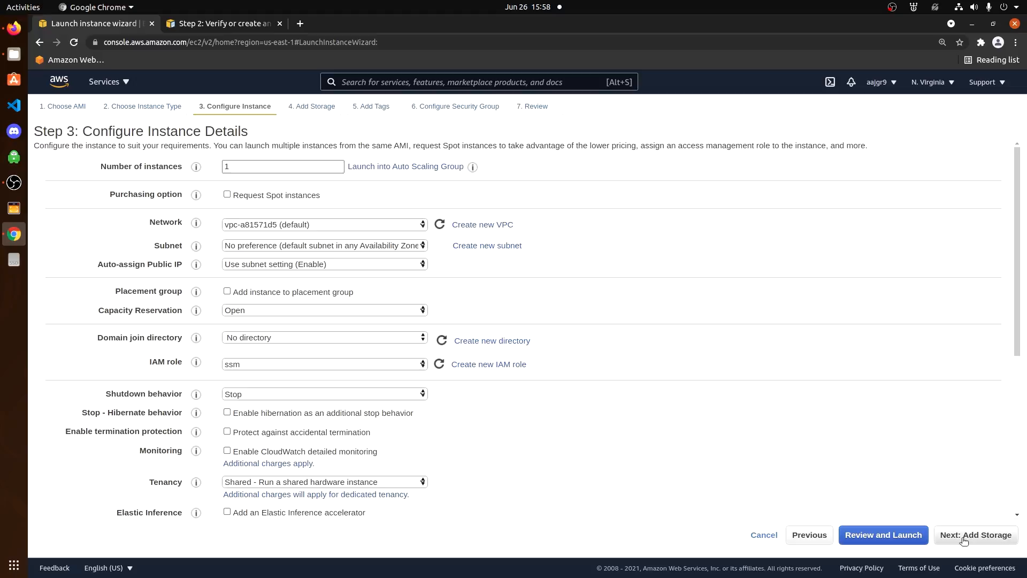
- Advance to Add Storage, leaving the default 8 GiB gp2 root volume
{"action": "left_click", "coordinate": [975, 534]}
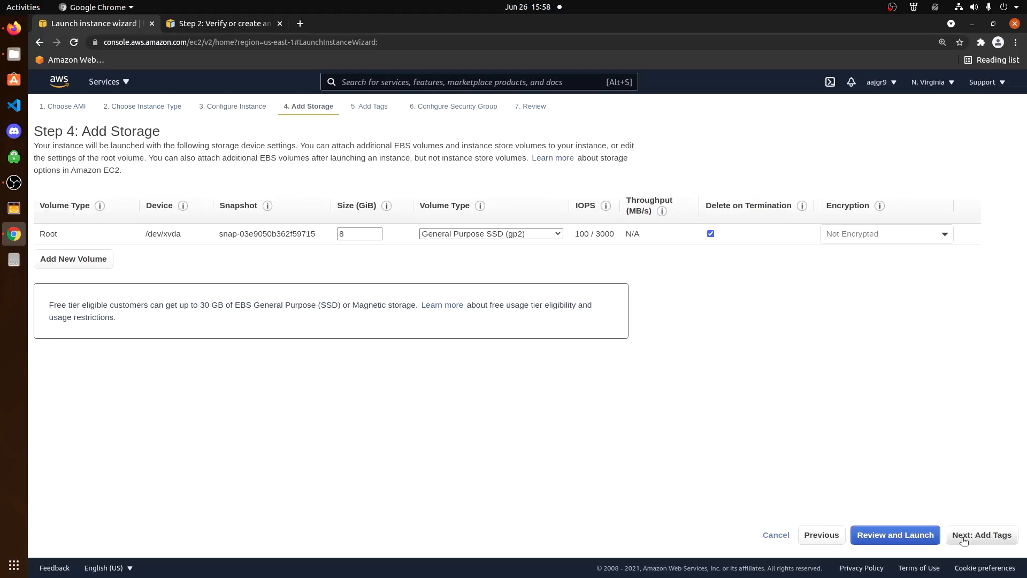
{"action": "left_click", "coordinate": [359, 233]}
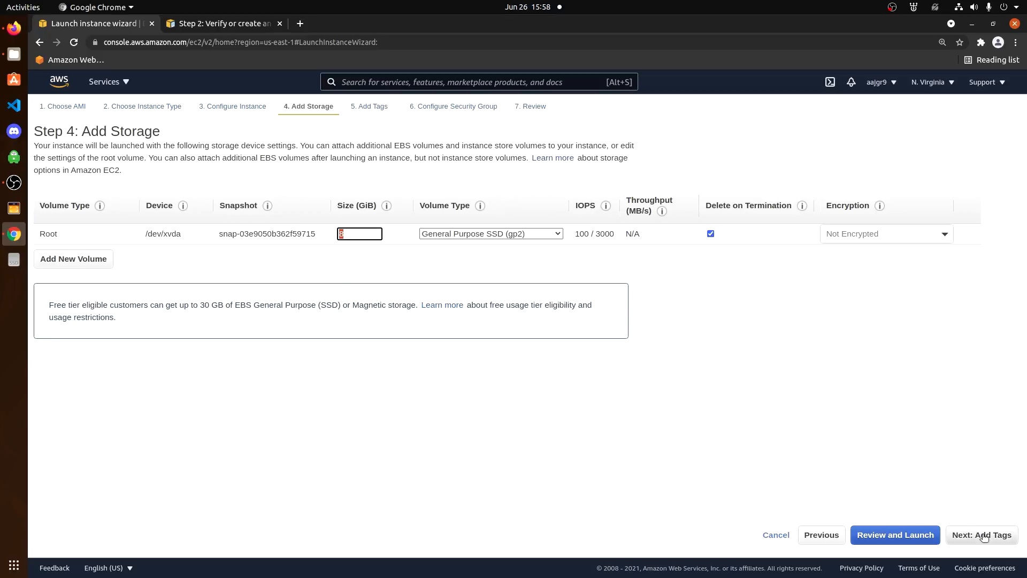
- Add a Name tag with value ssm-demo-instance and continue to security group configuration
{"action": "left_click", "coordinate": [980, 535]}
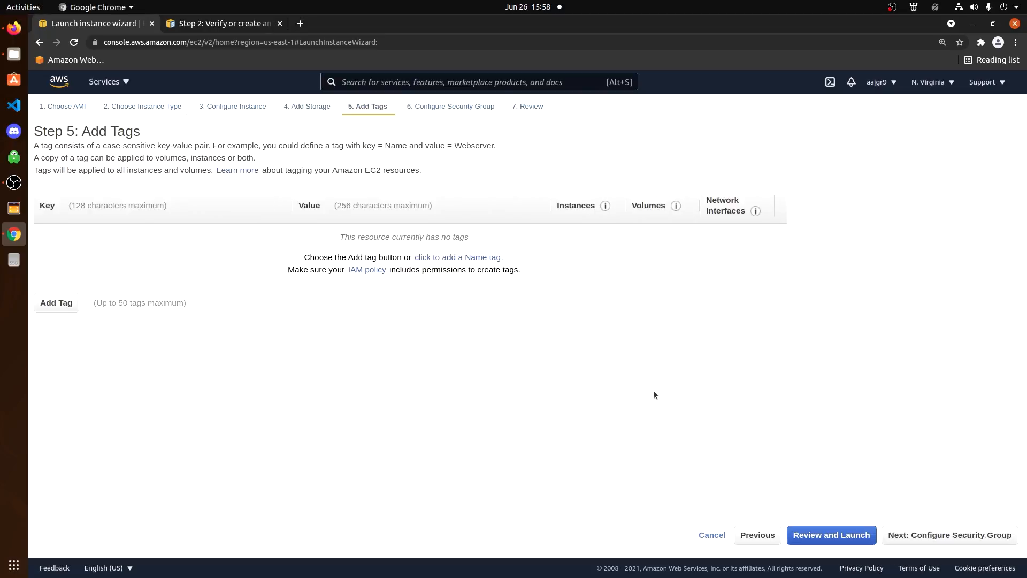
{"action": "left_click", "coordinate": [458, 256]}
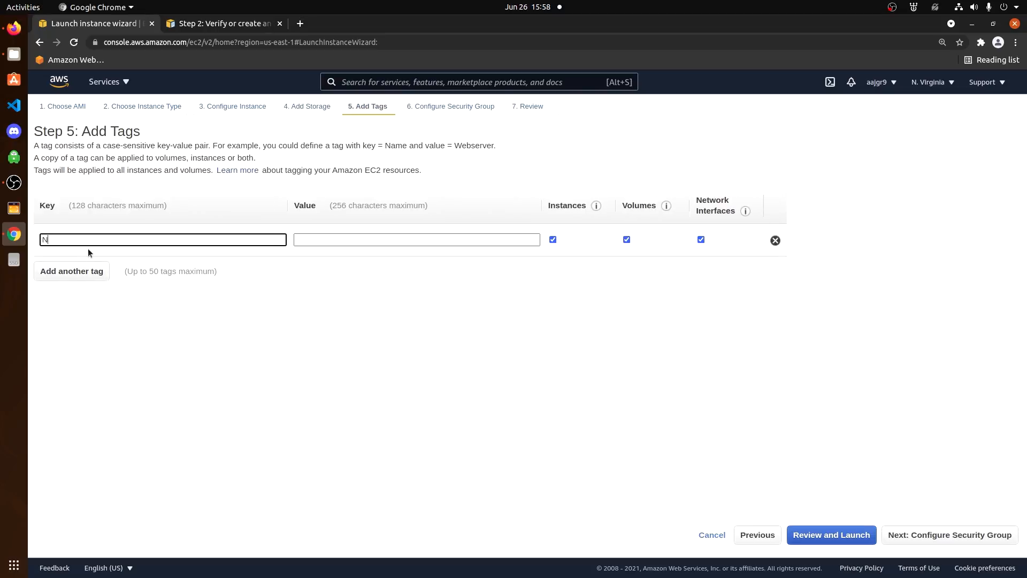
{"action": "type", "text": "ssm-demo-inst"}
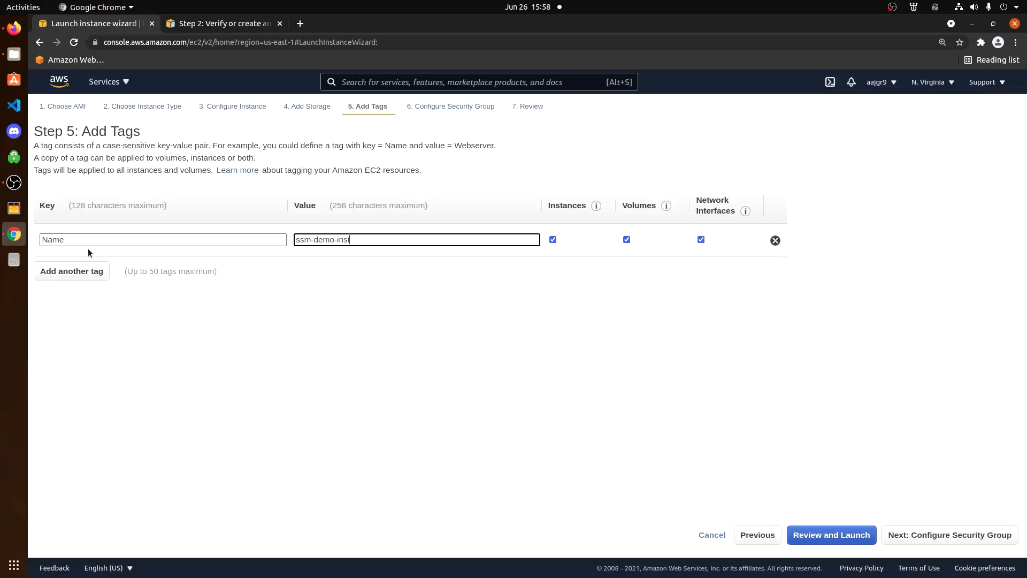
{"action": "type", "text": "ance"}
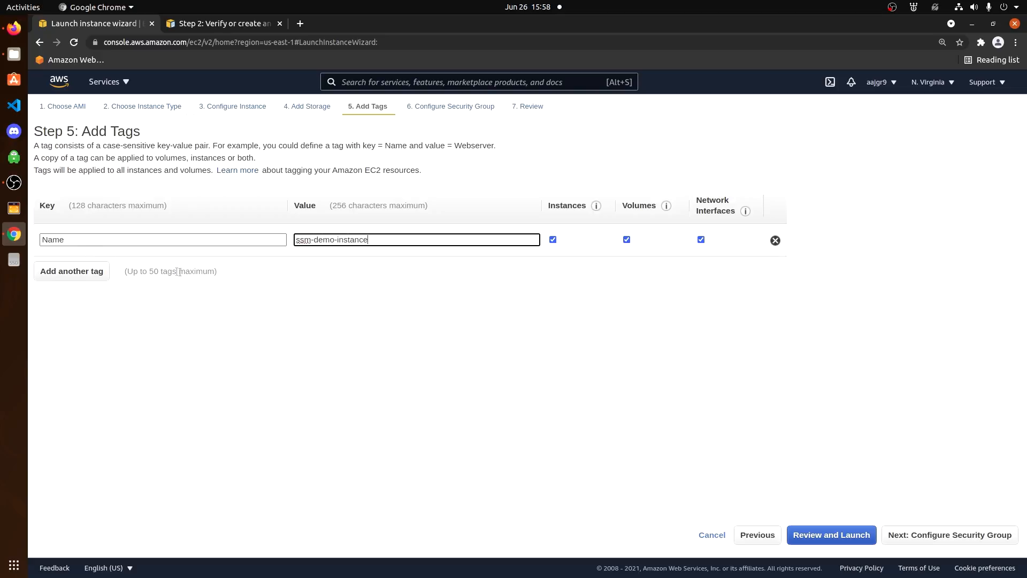
{"action": "left_click", "coordinate": [949, 534]}
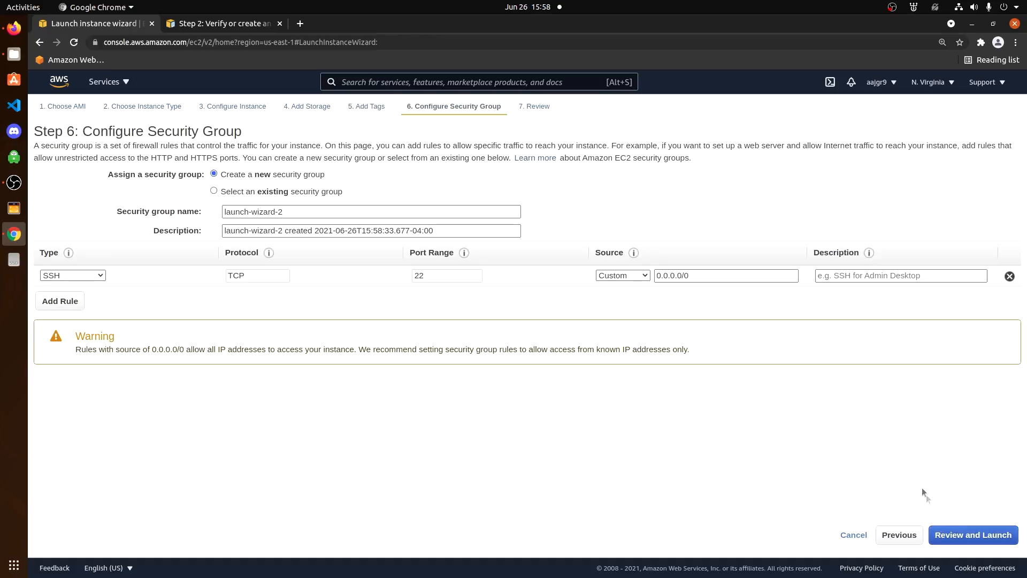
{"action": "mouse_move", "coordinate": [30, 284]}
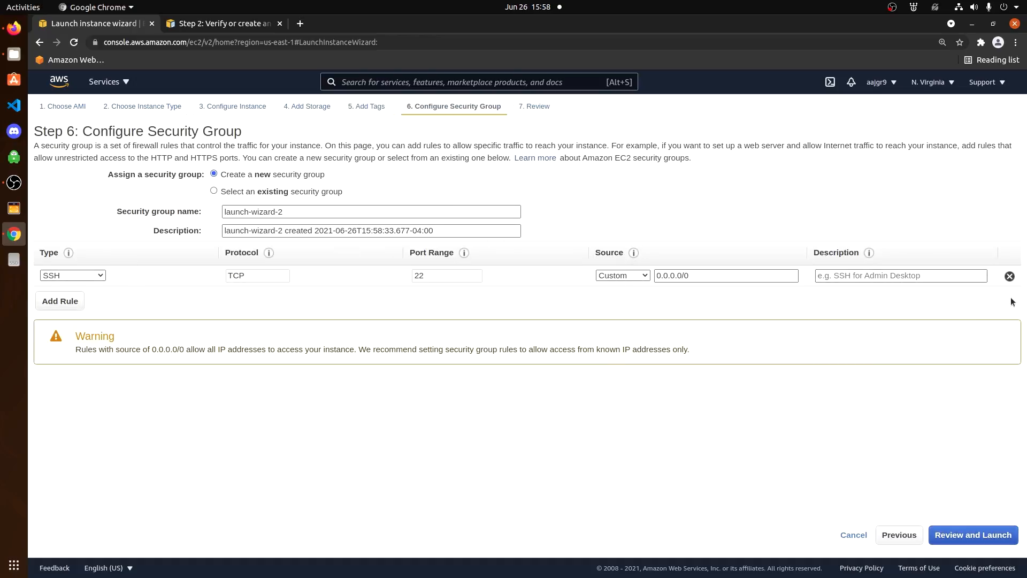
- Remove the default SSH port 22 inbound rule and proceed to Review and Launch
{"action": "left_click", "coordinate": [1009, 275]}
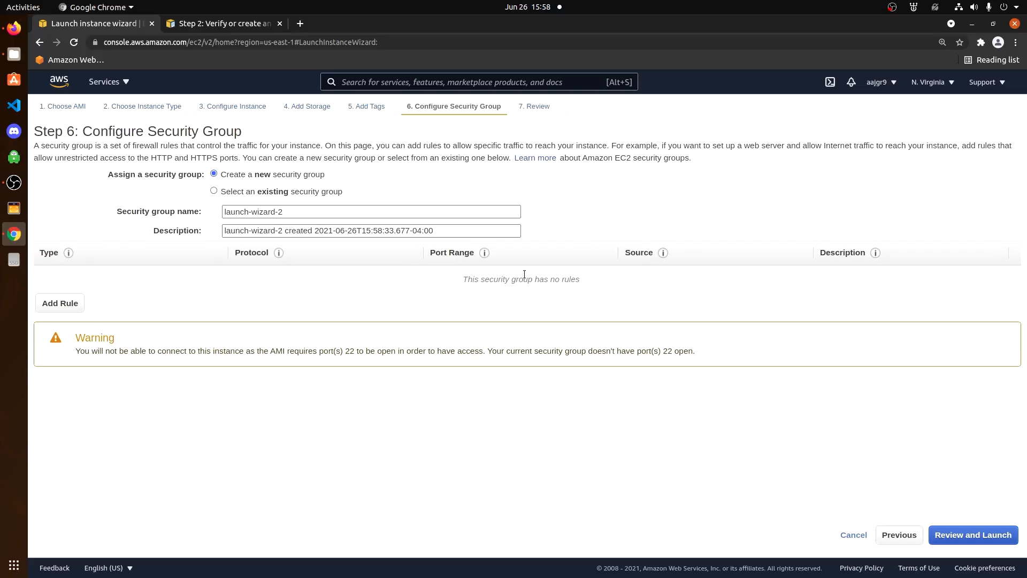
{"action": "mouse_move", "coordinate": [310, 298]}
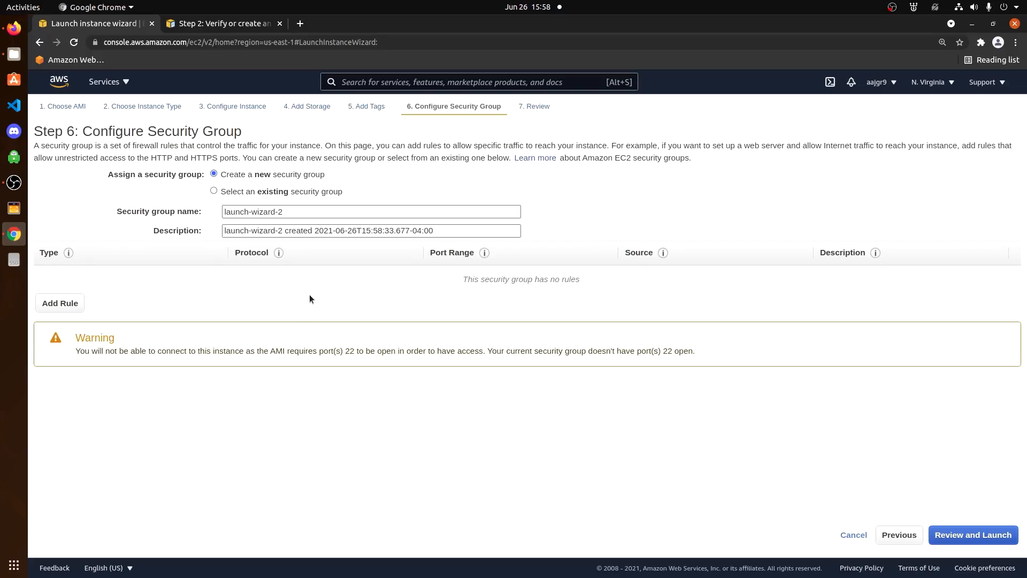
{"action": "mouse_move", "coordinate": [706, 362]}
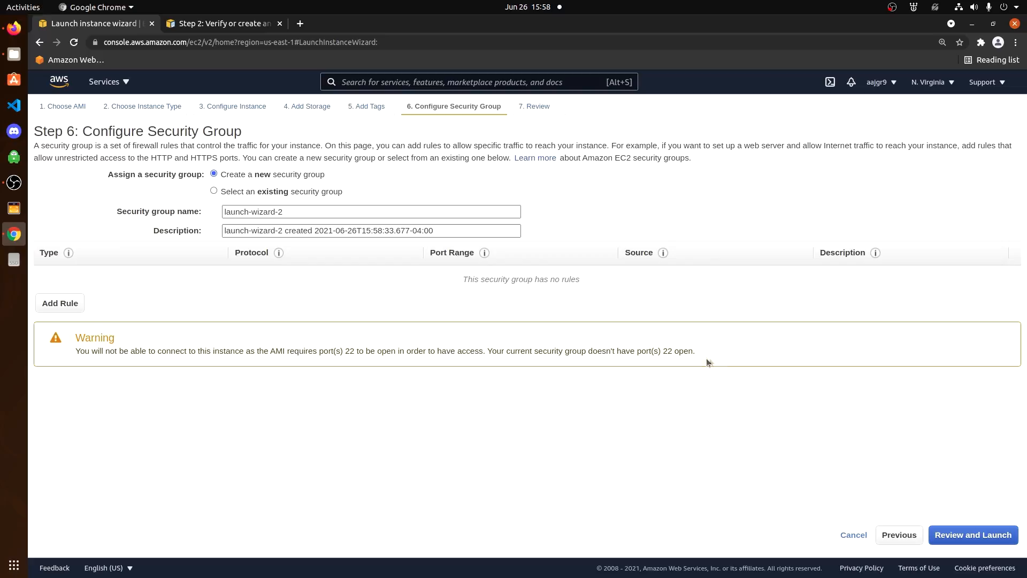
{"action": "mouse_move", "coordinate": [868, 475]}
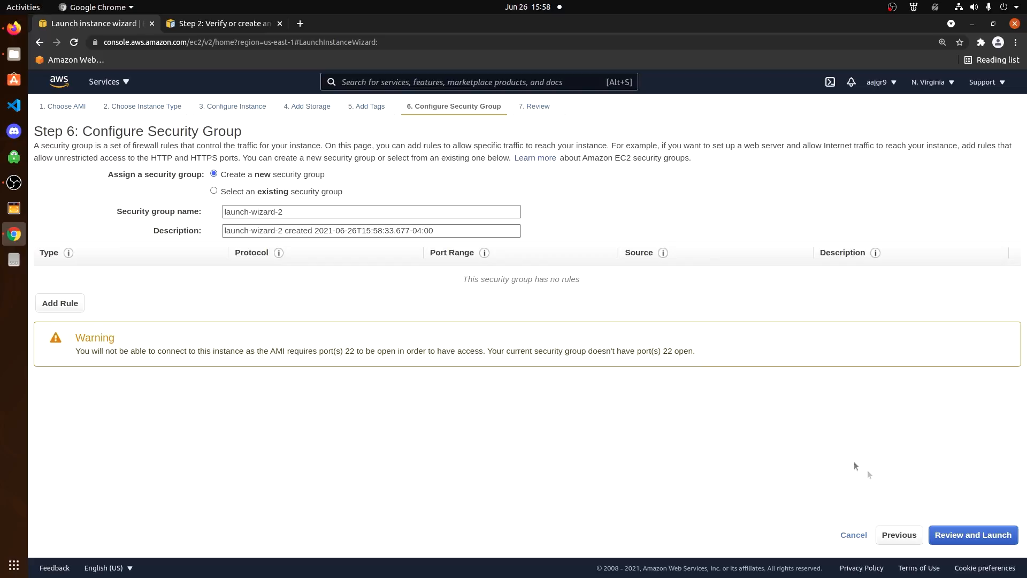
{"action": "left_click", "coordinate": [973, 535]}
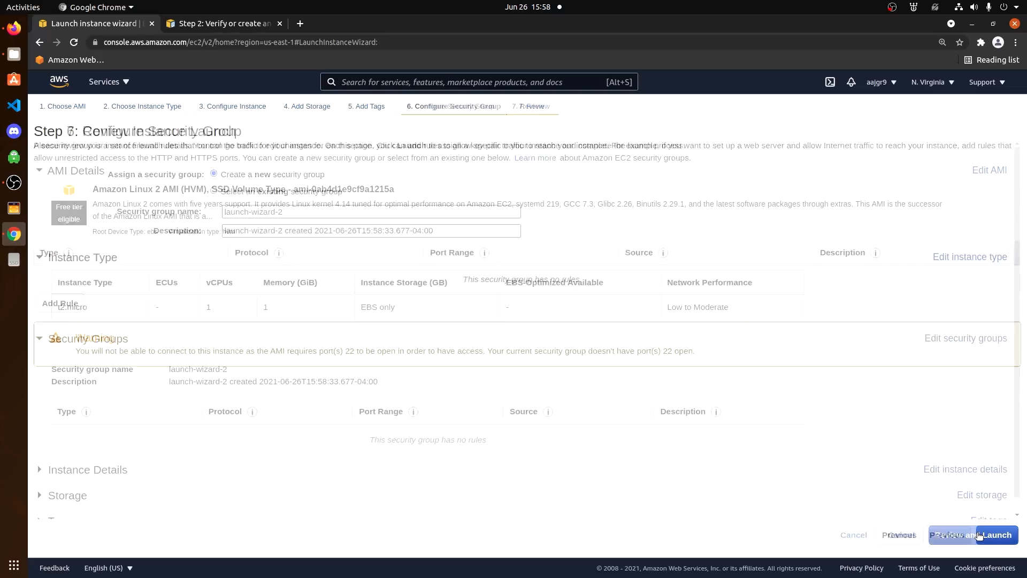
- Launch the reviewed instance, proceeding without a key pair and acknowledging the warning
{"action": "left_click", "coordinate": [976, 534]}
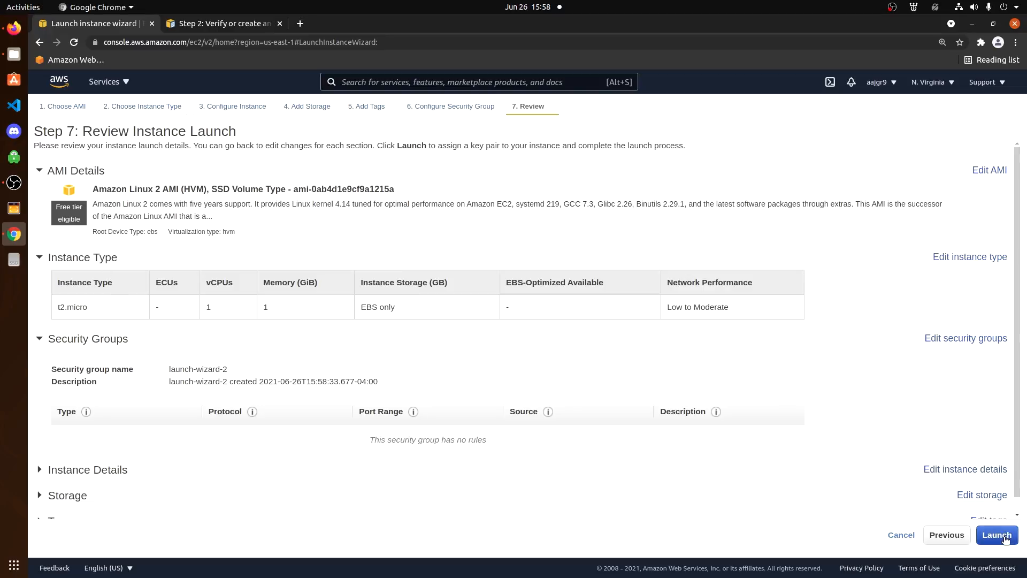
{"action": "left_click", "coordinate": [996, 534]}
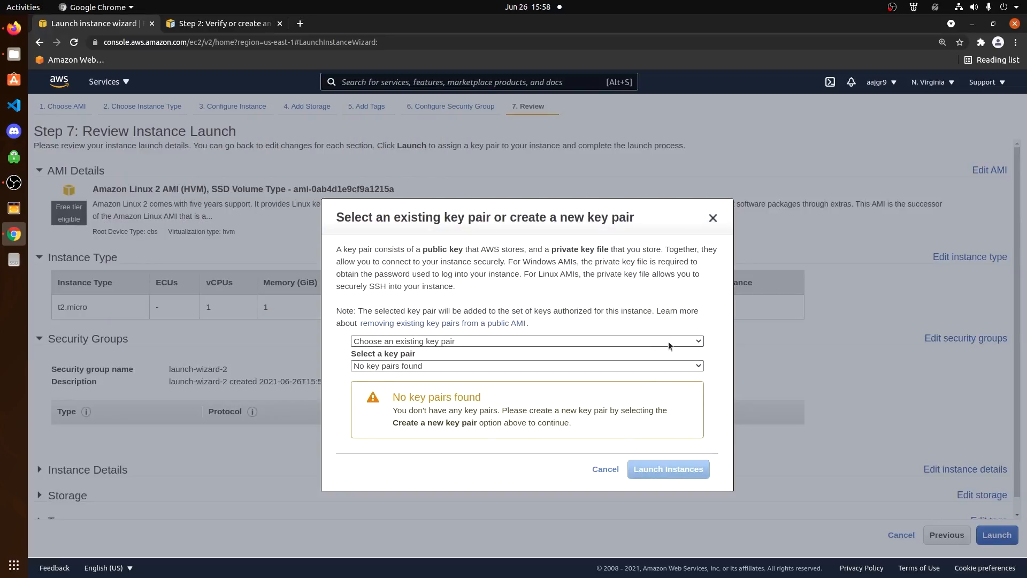
{"action": "left_click", "coordinate": [525, 341]}
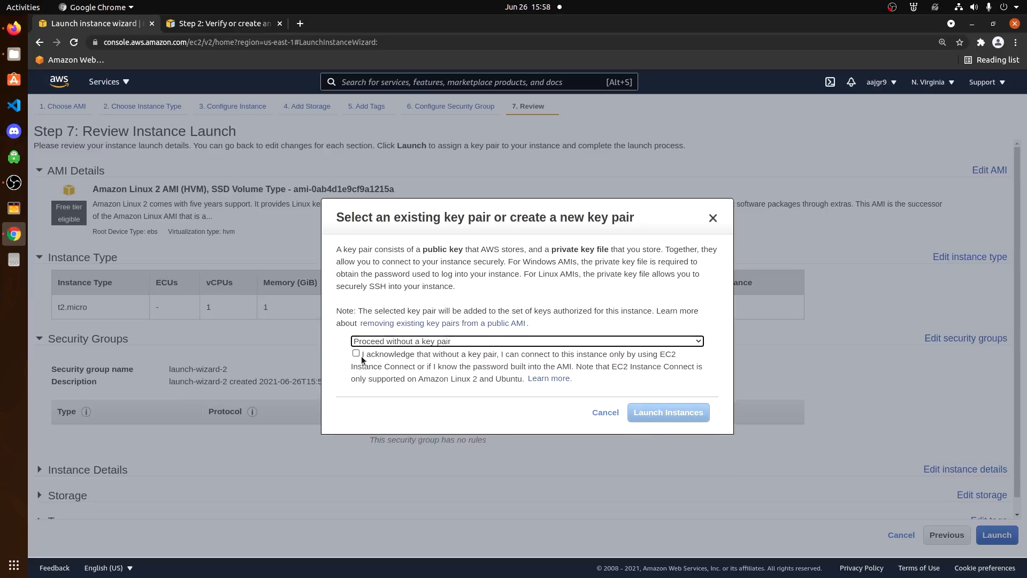
{"action": "left_click", "coordinate": [356, 353]}
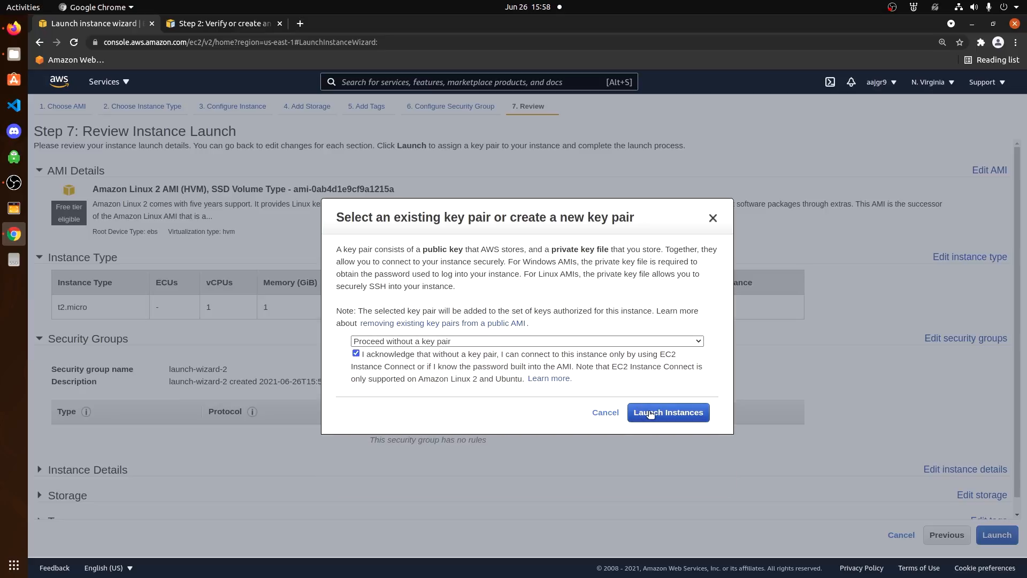
{"action": "left_click", "coordinate": [668, 412]}
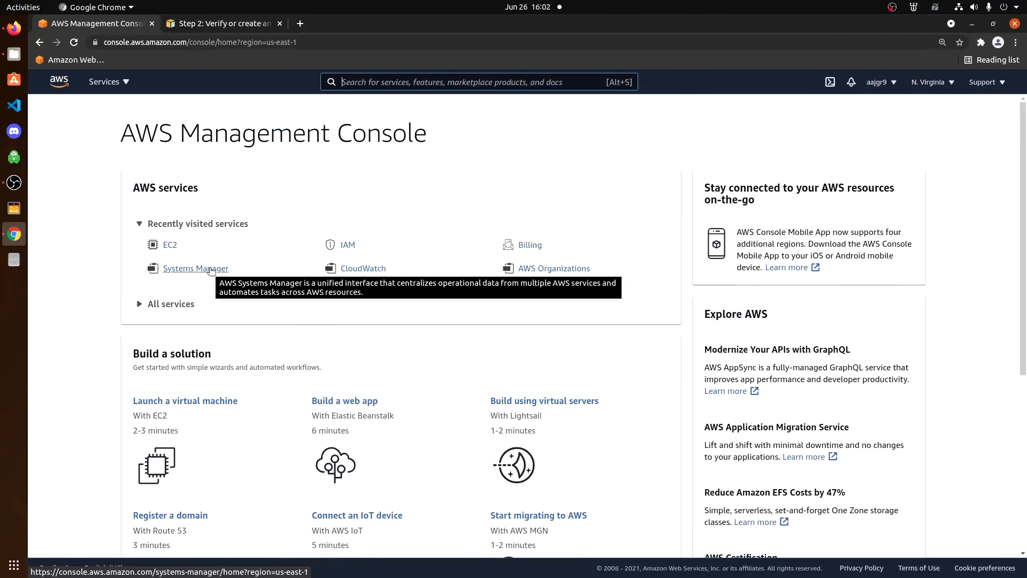
- Go from the console home to Systems Manager and its Session Manager sessions page
{"action": "left_click", "coordinate": [195, 268]}
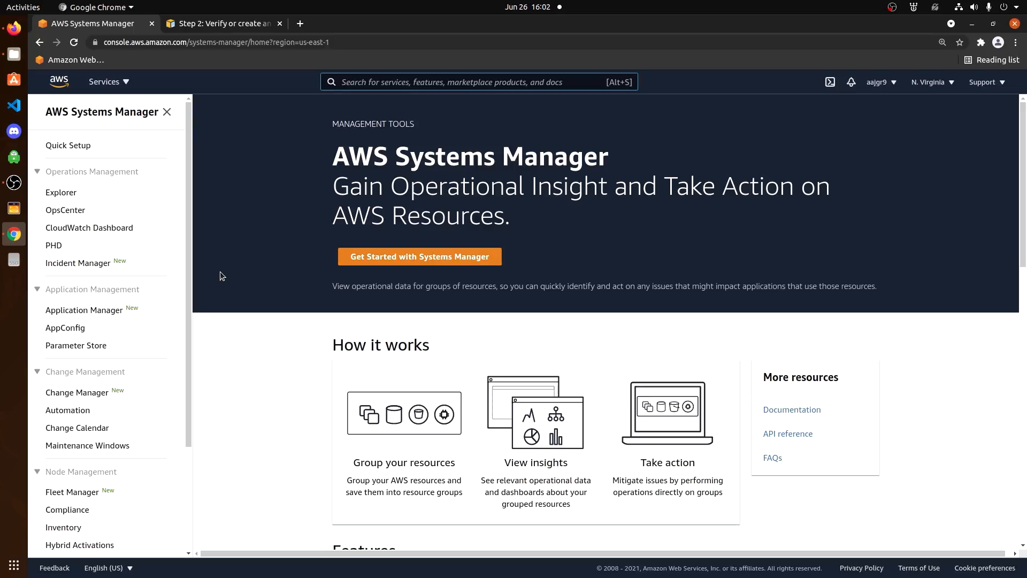
{"action": "left_click", "coordinate": [458, 82]}
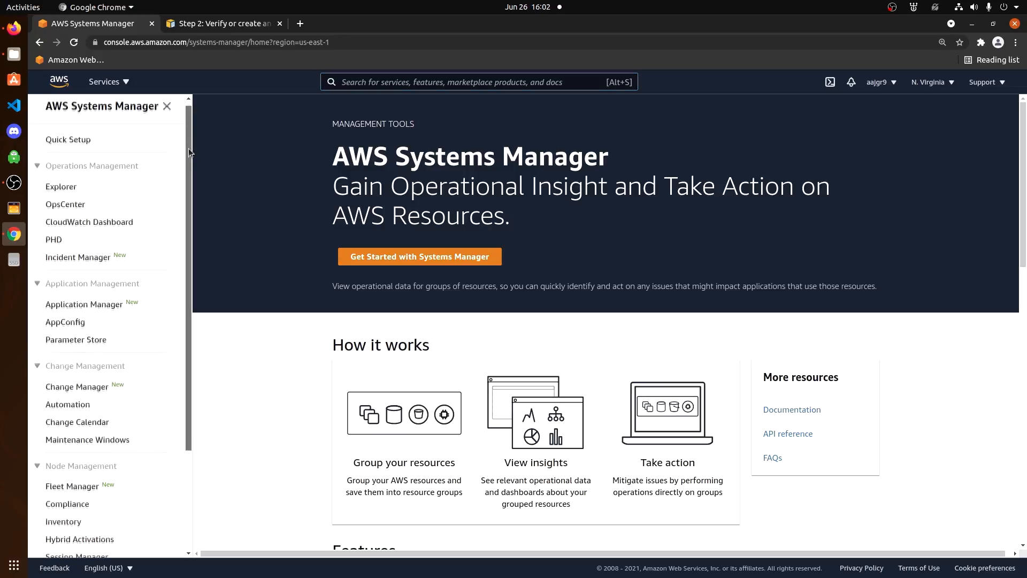
{"action": "scroll", "scroll_direction": "down", "scroll_amount": 3}
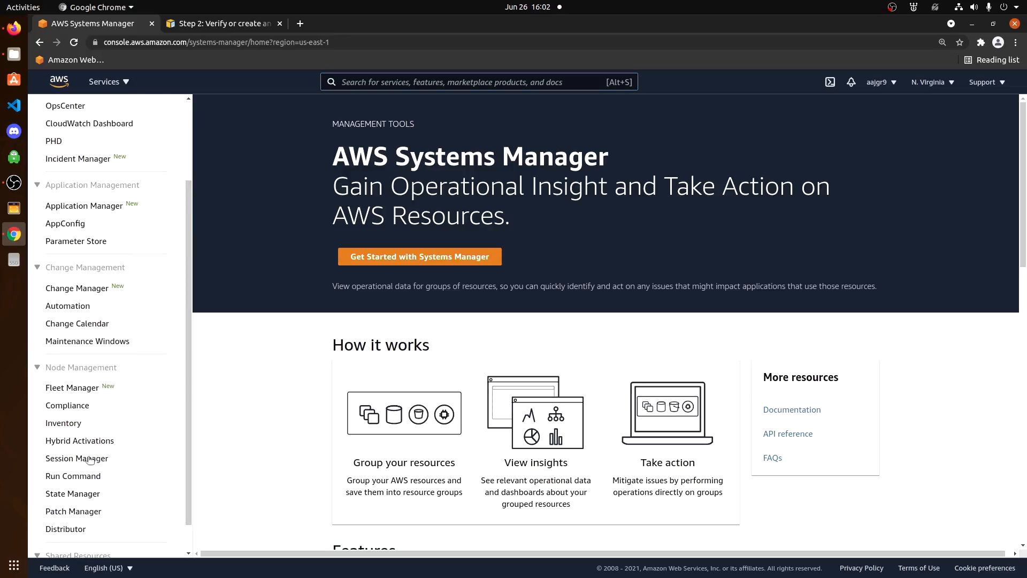
{"action": "mouse_move", "coordinate": [76, 458]}
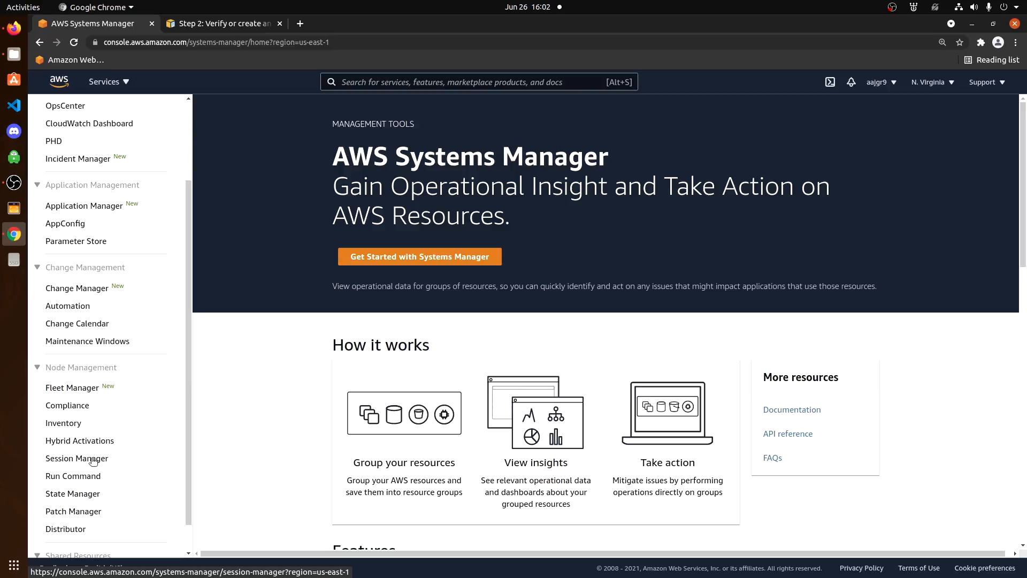
{"action": "left_click", "coordinate": [76, 458]}
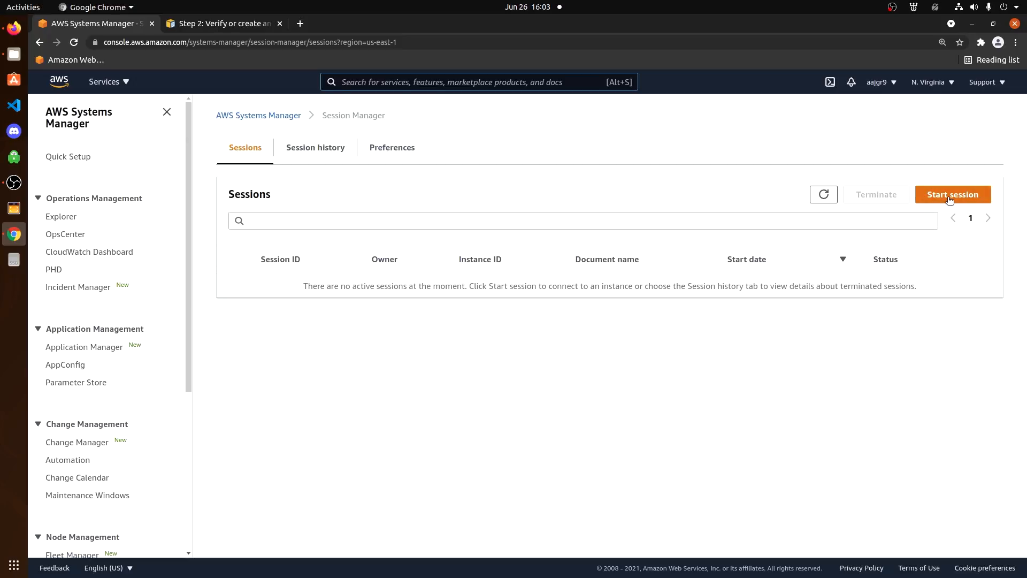
- Start a new Session Manager session targeting ssm-demo-instance
{"action": "left_click", "coordinate": [951, 195]}
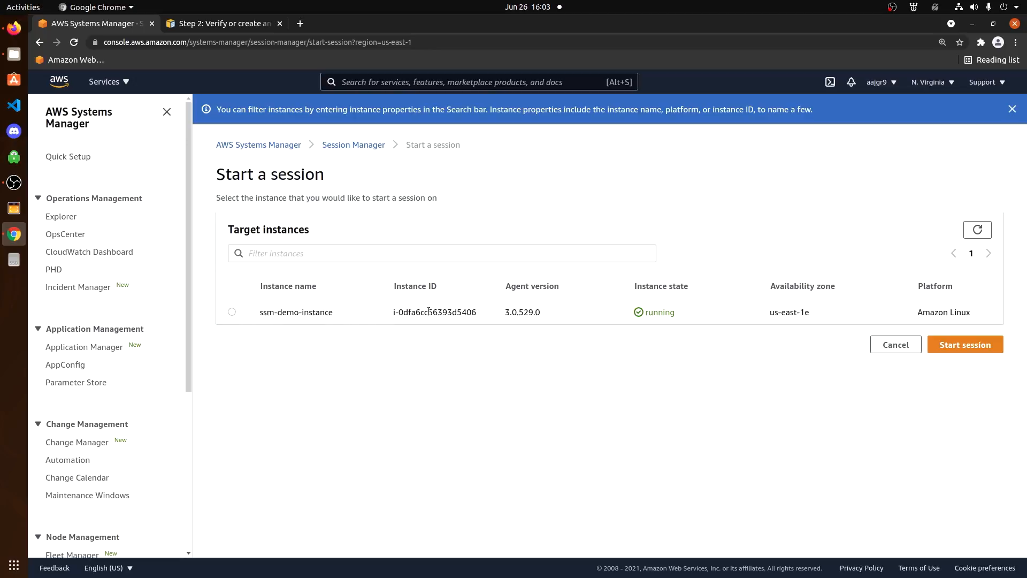
{"action": "mouse_move", "coordinate": [587, 319]}
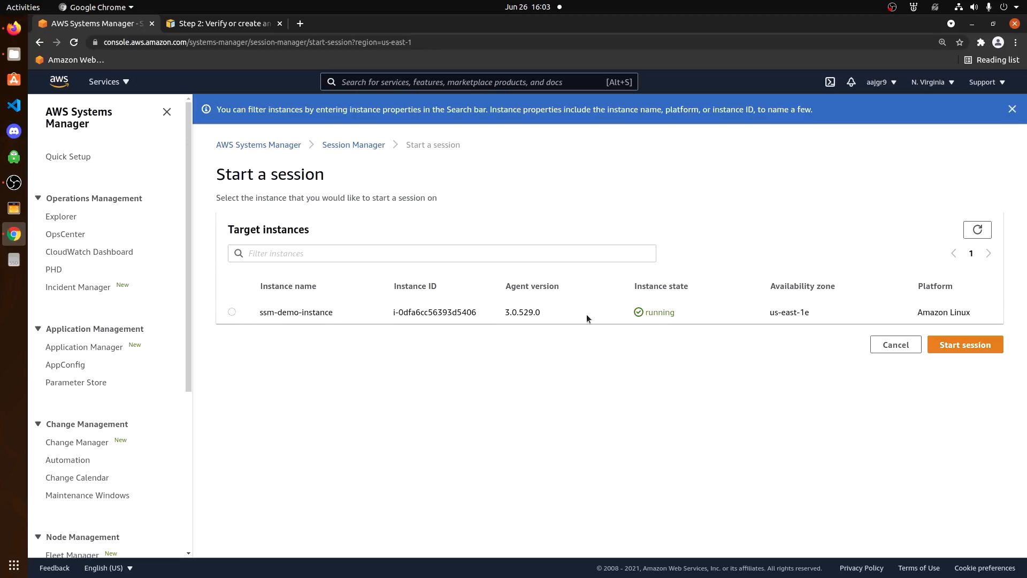
{"action": "left_click", "coordinate": [231, 312]}
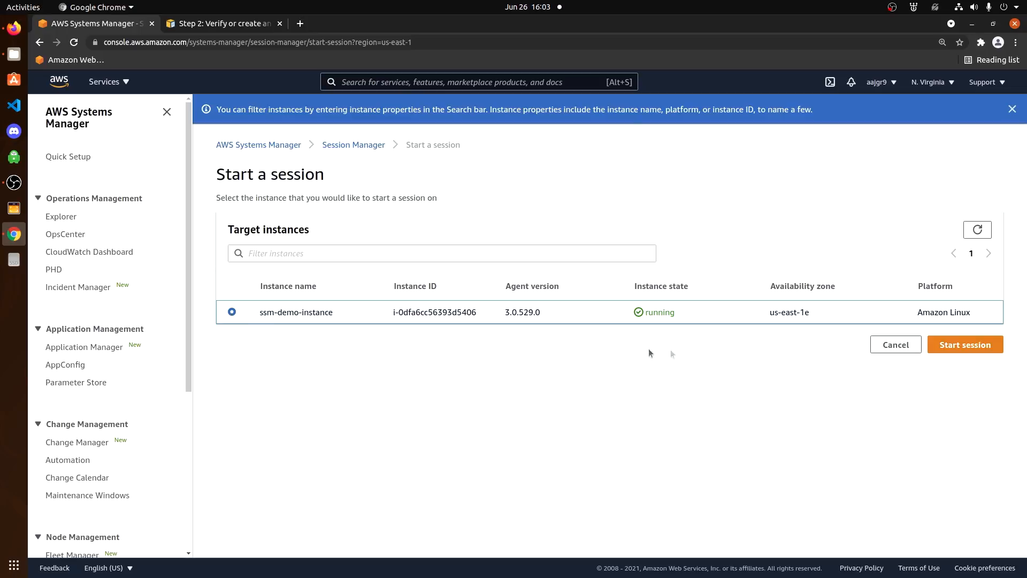
{"action": "left_click", "coordinate": [964, 344]}
{"action": "type", "text": "whoami"}
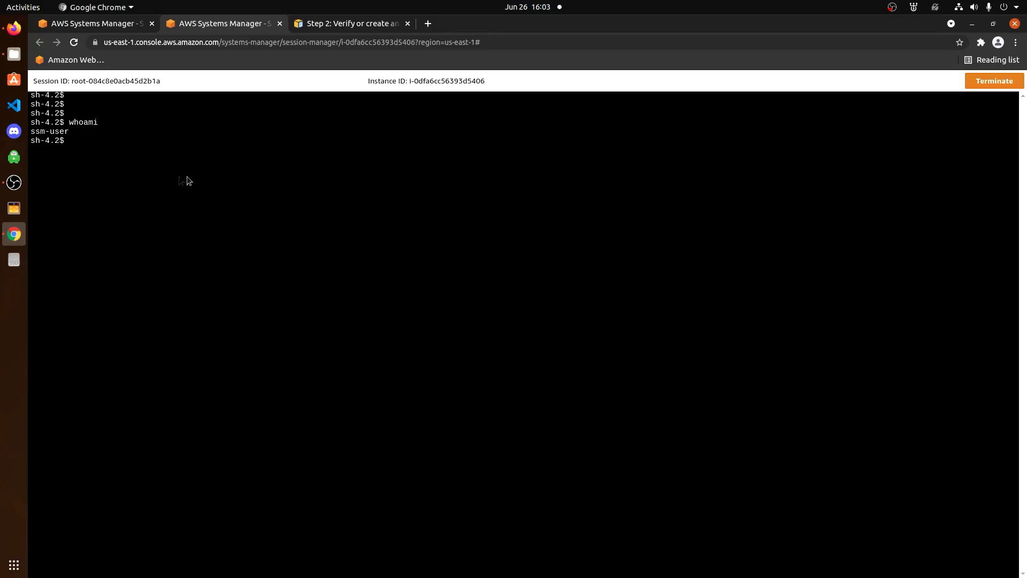
{"action": "mouse_move", "coordinate": [157, 162]}
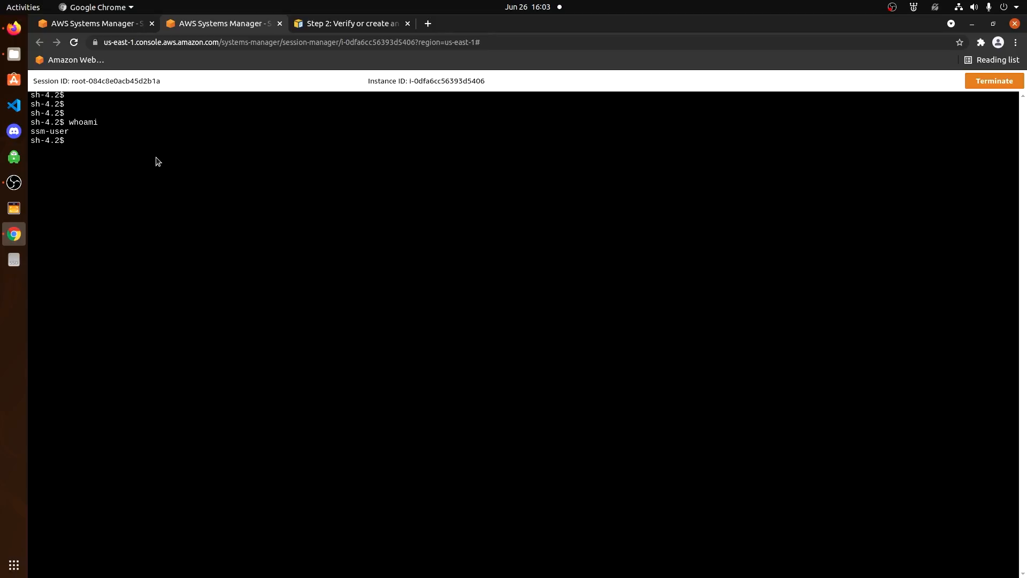
- In the session shell become root with sudo su -, check uptime and run df -Ph
{"action": "type", "text": "sudo su -"}
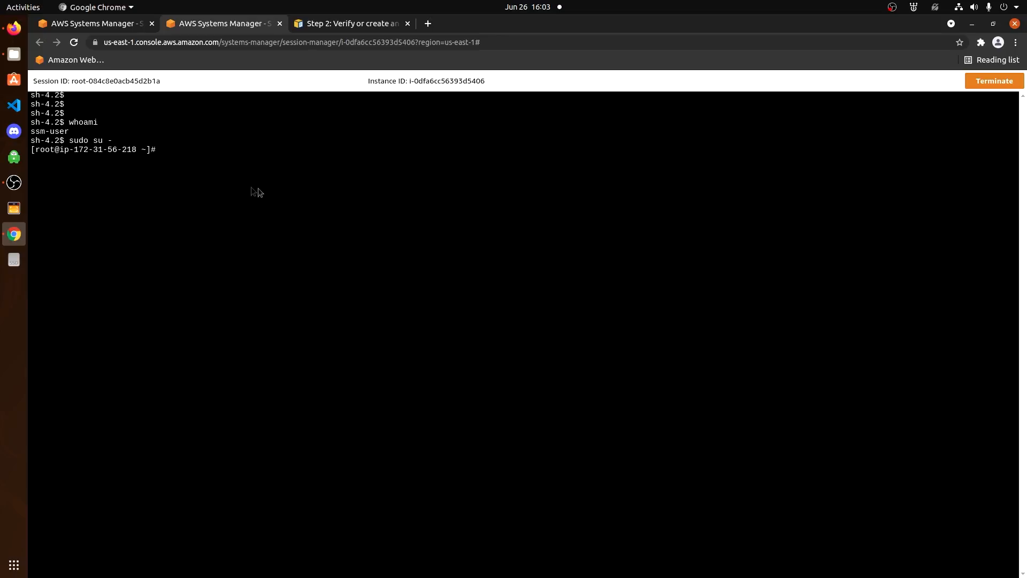
{"action": "type", "text": "uptime"}
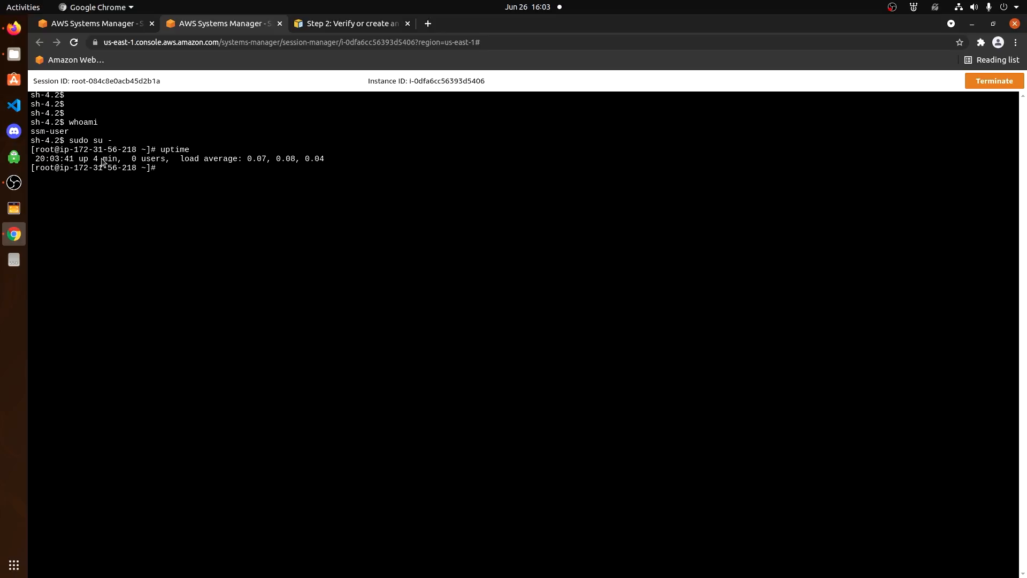
{"action": "type", "text": "df"}
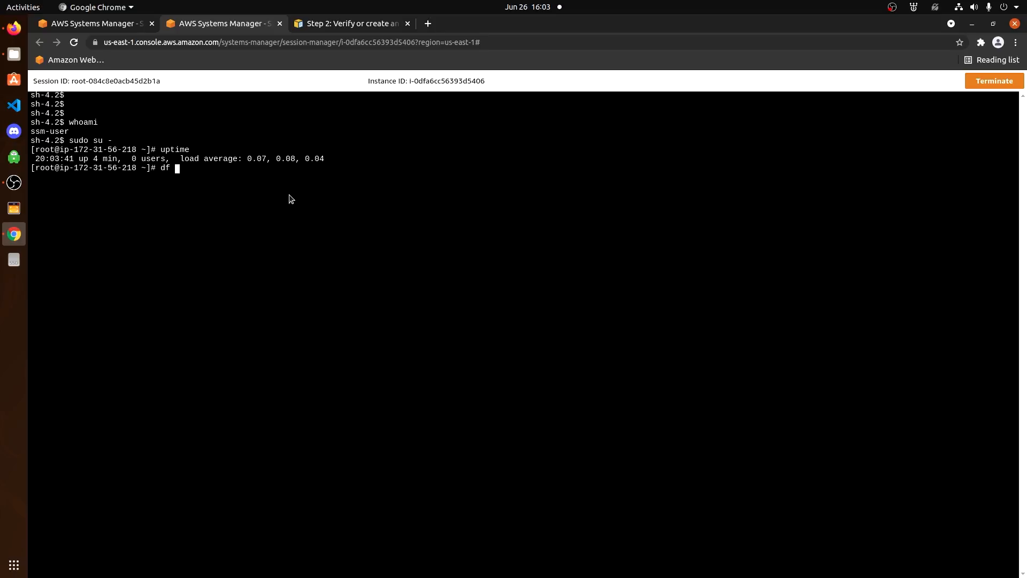
{"action": "type", "text": "-Ph"}
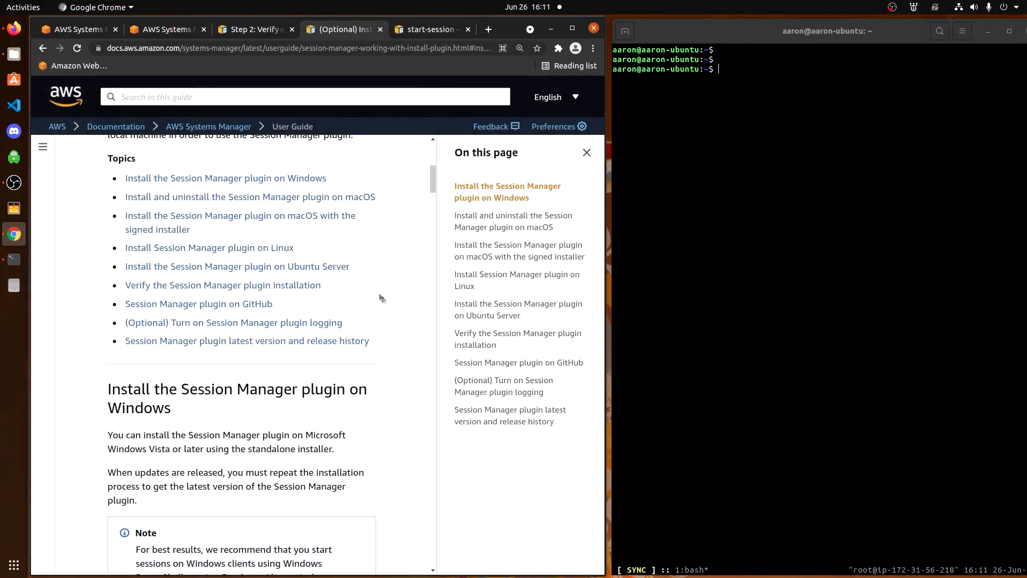
{"action": "mouse_move", "coordinate": [237, 266]}
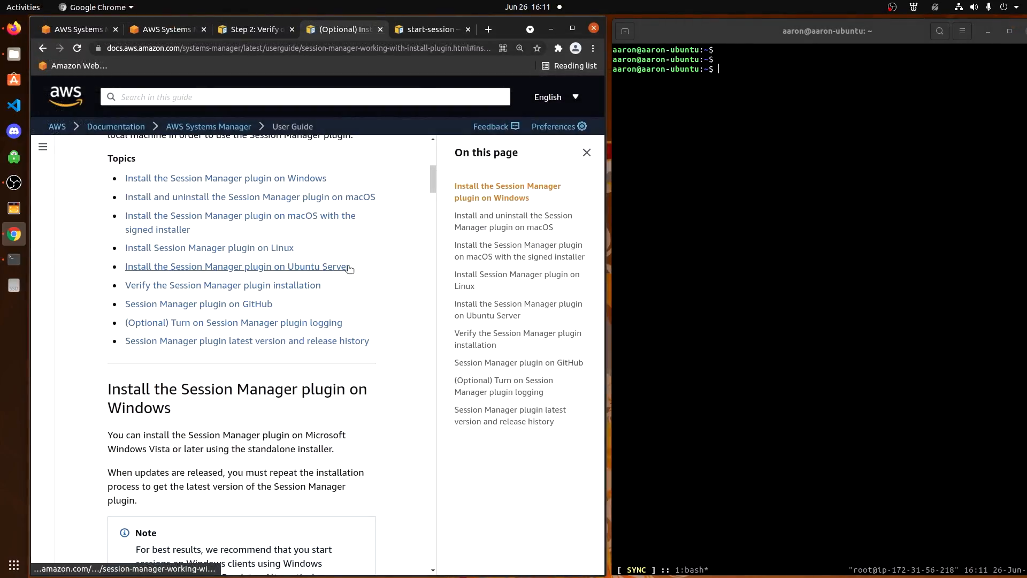
- Following the Ubuntu Server instructions, curl the session-manager-plugin.deb and install it with sudo dpkg -i
{"action": "left_click", "coordinate": [237, 266]}
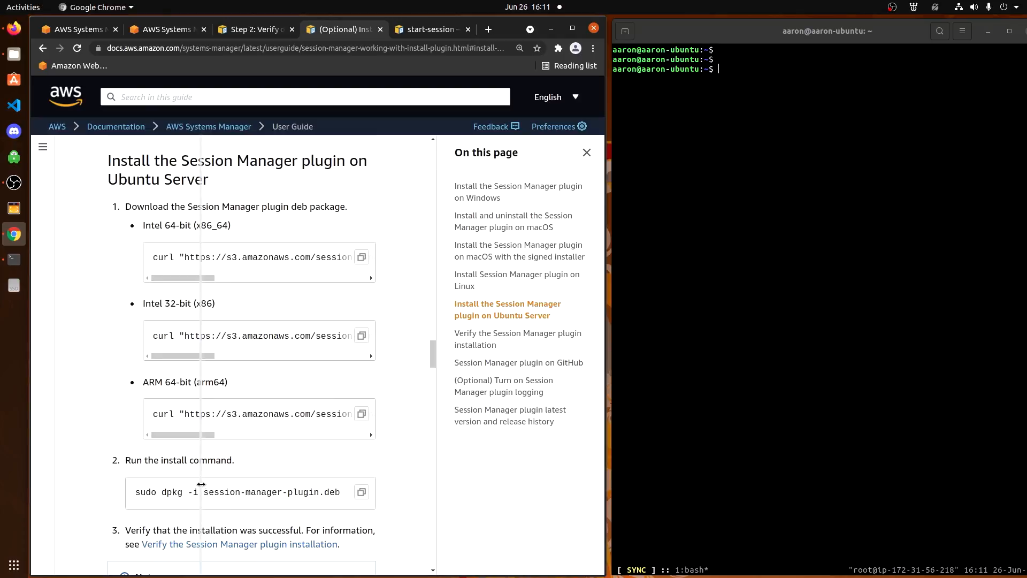
{"action": "mouse_move", "coordinate": [551, 287]}
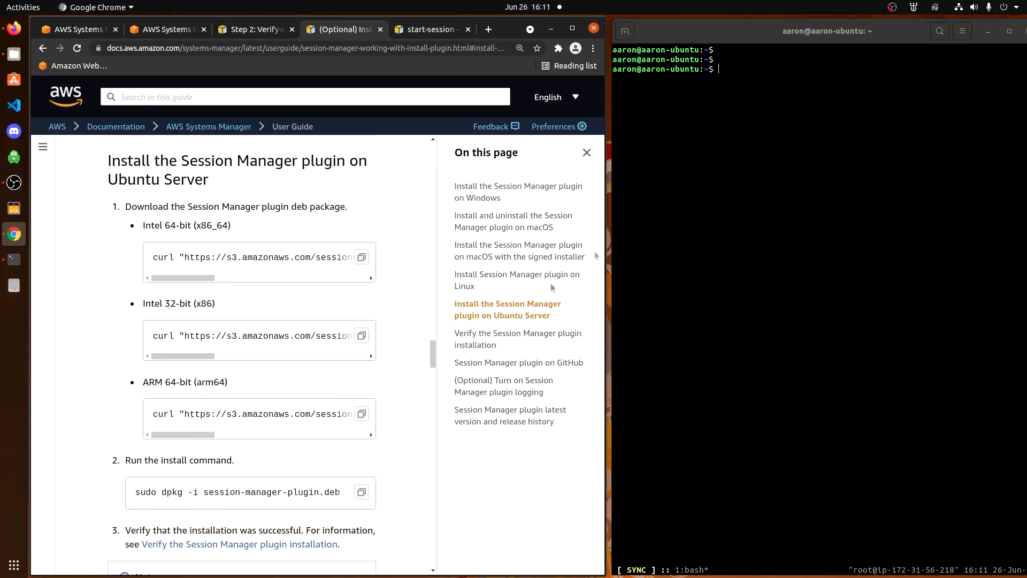
{"action": "left_click", "coordinate": [759, 85]}
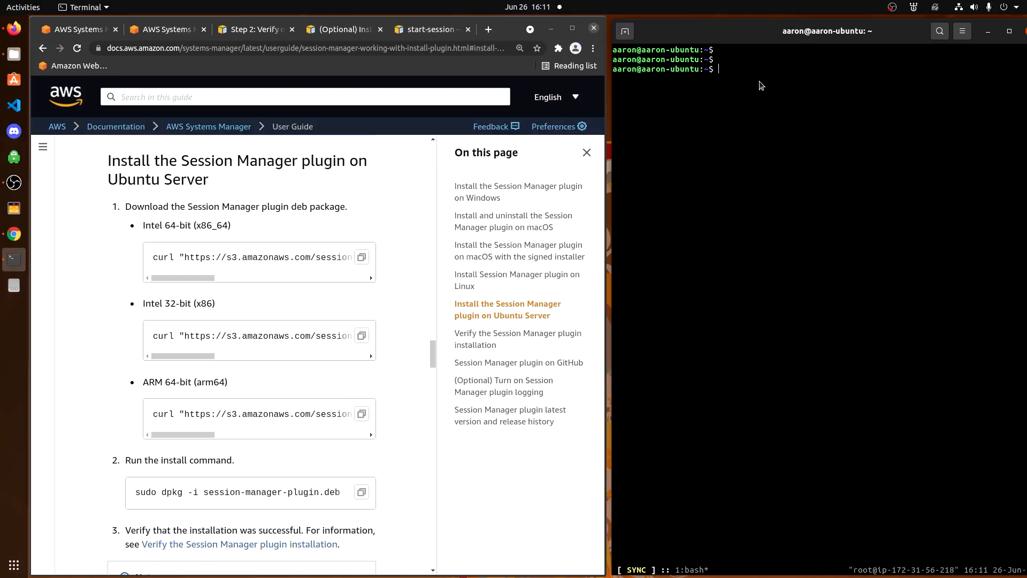
{"action": "type", "text": "pwd"}
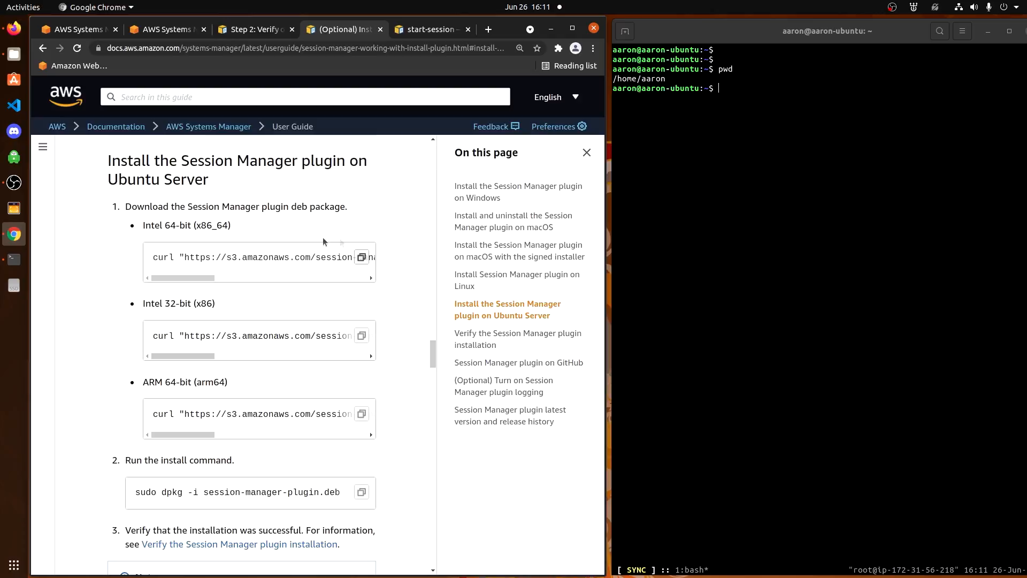
{"action": "mouse_move", "coordinate": [750, 93]}
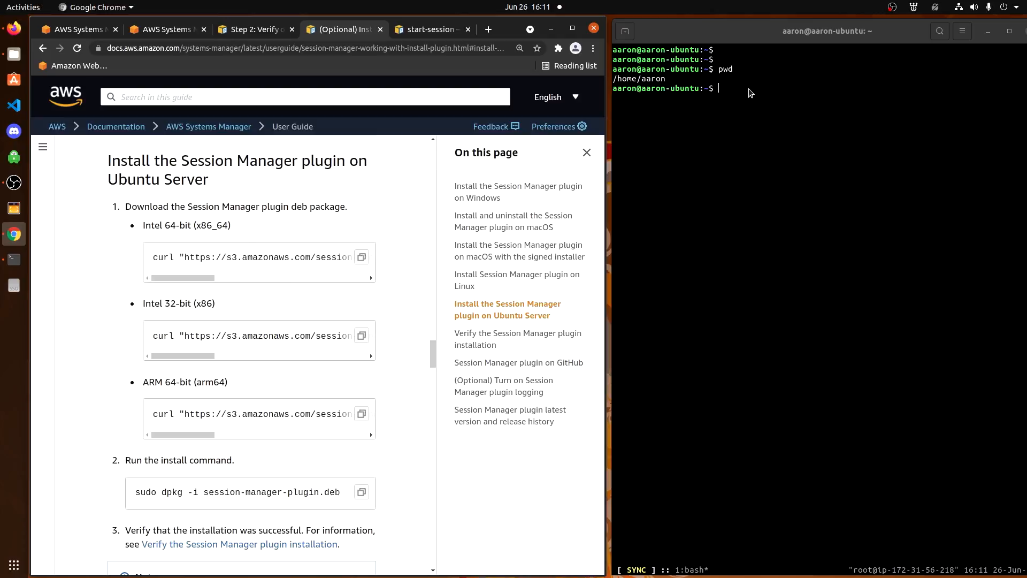
{"action": "type", "text": "curl \"https://s3.amazonaws.com/session-manager-downloads/plugin/latest/ubuntu_64bit/session-manager-plugin.deb\" -o \"session-manager-plugin.deb\""}
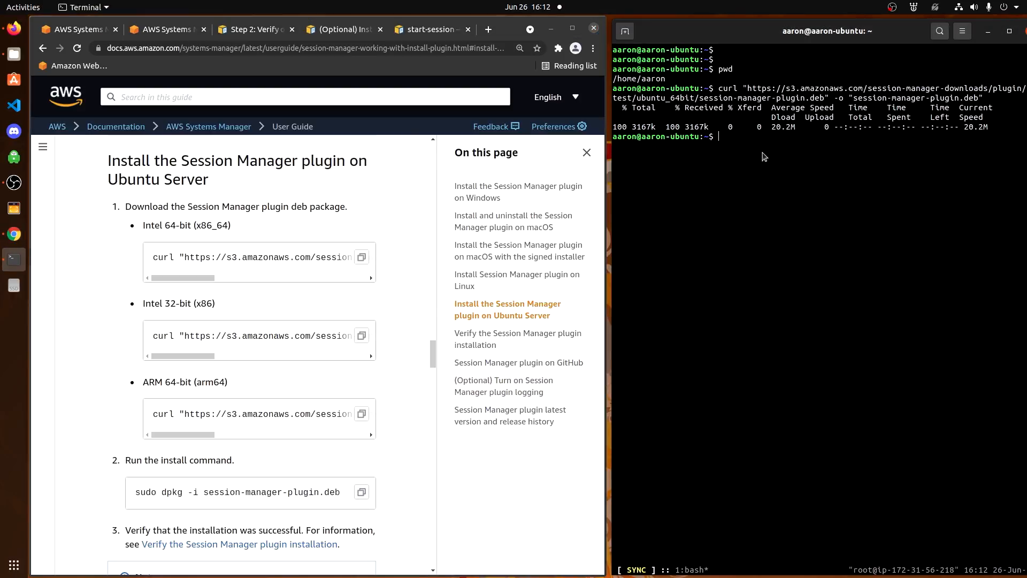
{"action": "type", "text": "sudo dpkg -i session-manager-plugin.deb"}
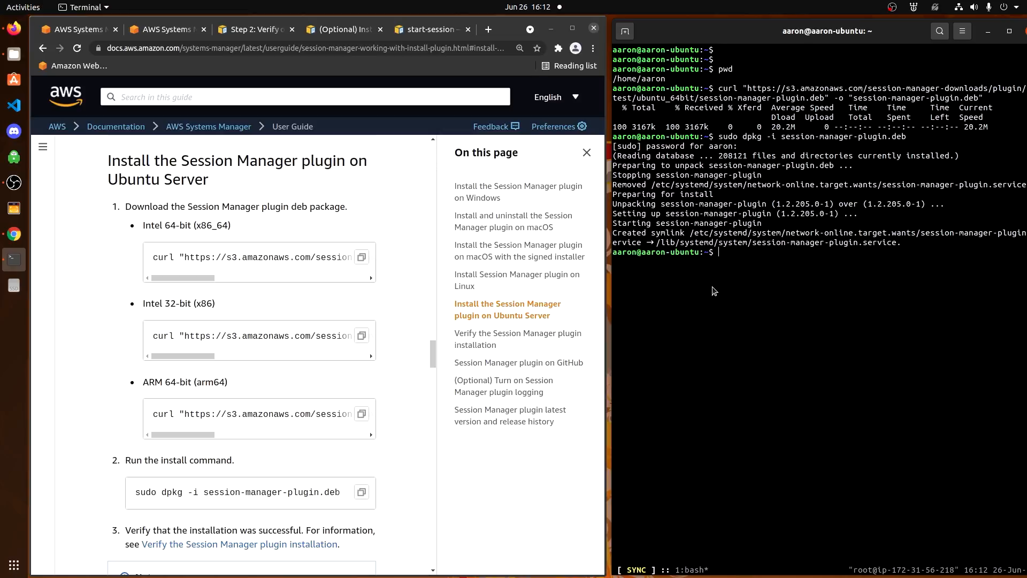
{"action": "mouse_move", "coordinate": [343, 486]}
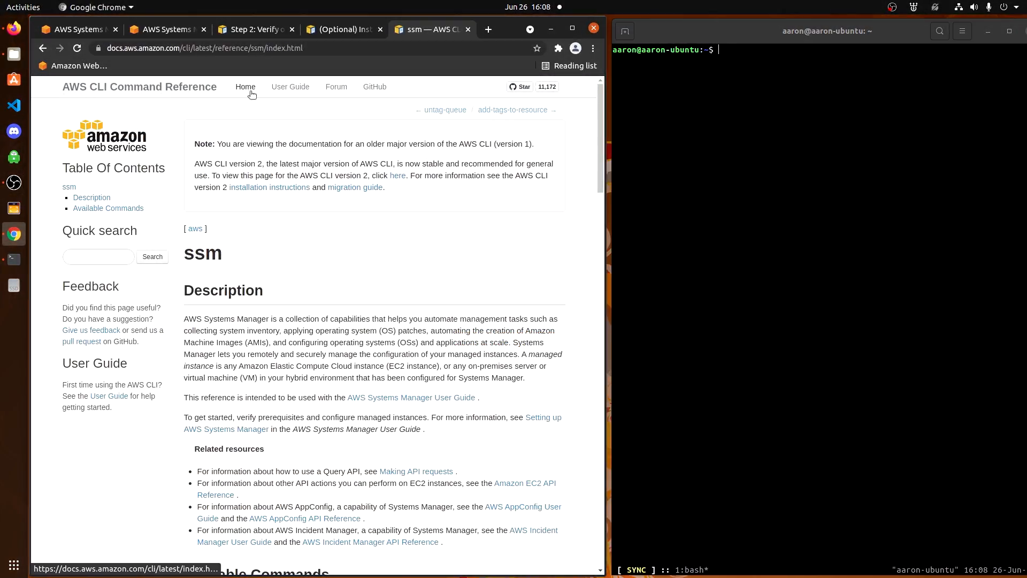
{"action": "mouse_move", "coordinate": [274, 236]}
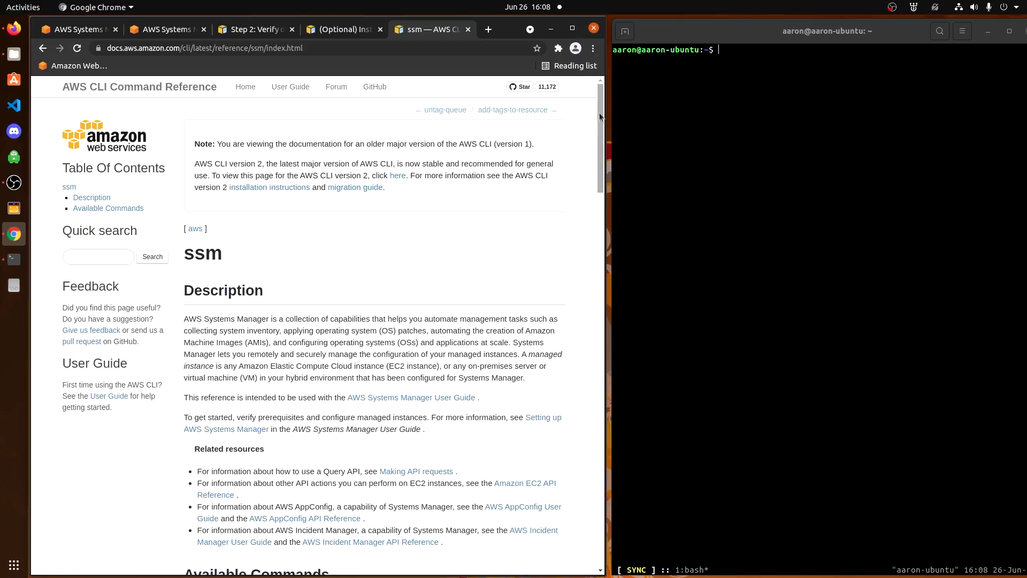
{"action": "mouse_move", "coordinate": [575, 157]}
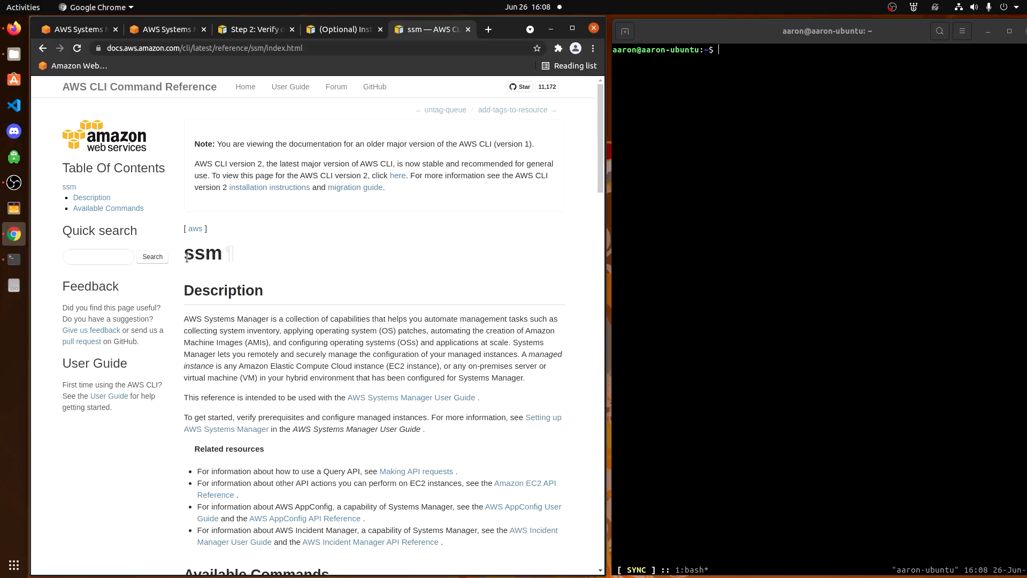
- Scroll the ssm Available Commands list looking for start-session and terminate-session
{"action": "scroll", "scroll_direction": "down", "scroll_amount": 3}
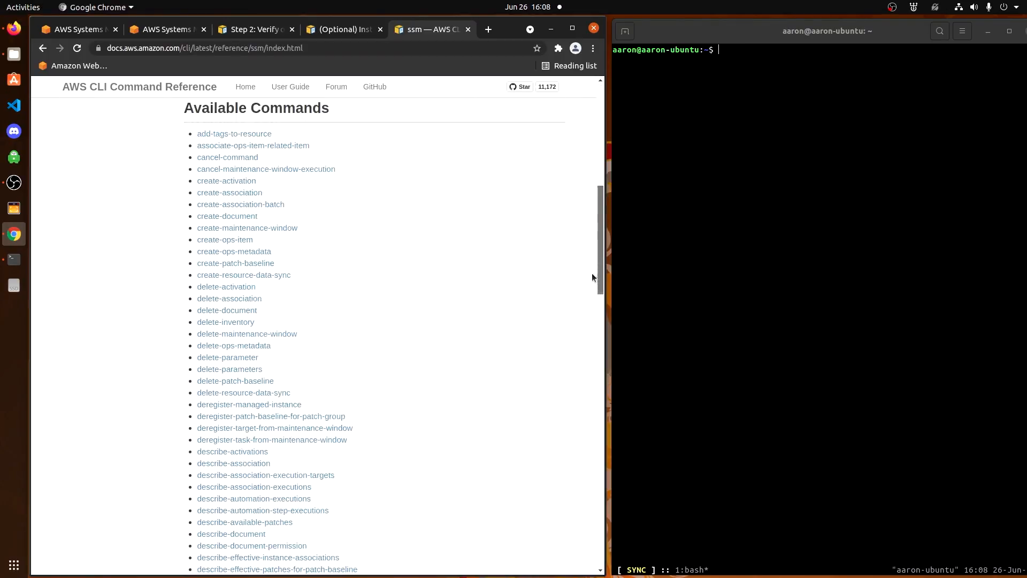
{"action": "scroll", "scroll_direction": "down", "scroll_amount": 3}
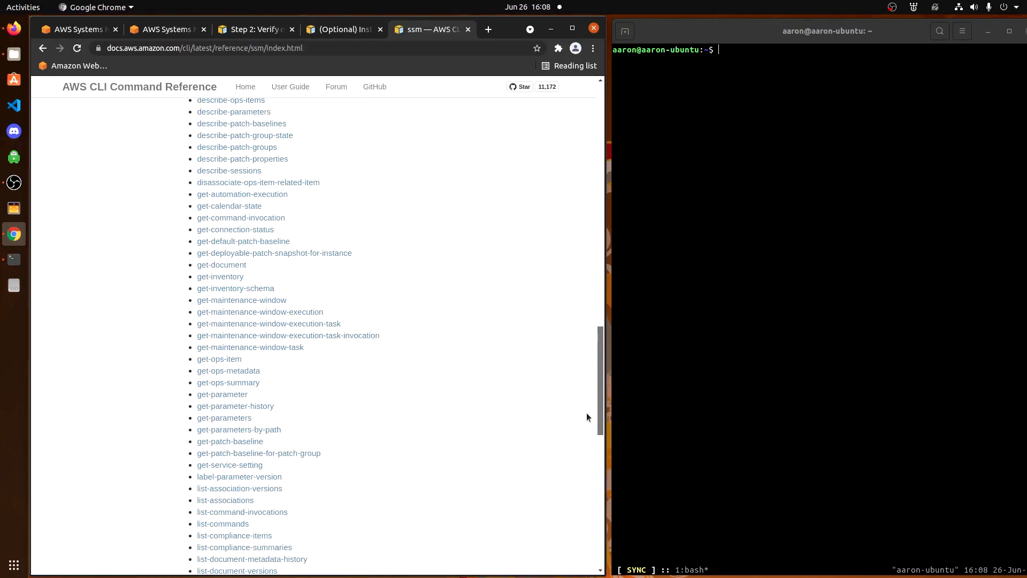
{"action": "scroll", "scroll_direction": "down", "scroll_amount": 3}
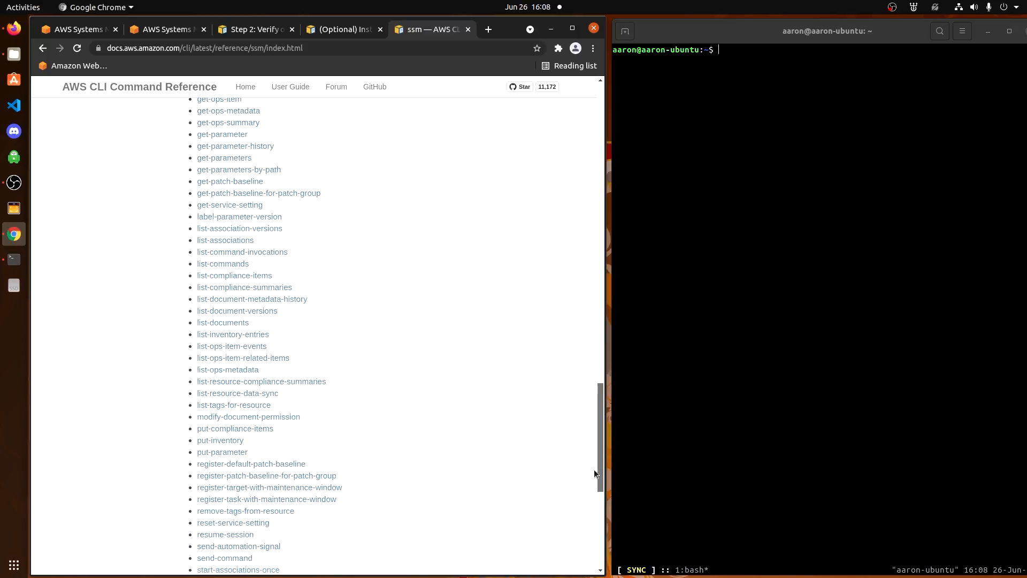
{"action": "scroll", "scroll_direction": "down", "scroll_amount": 3}
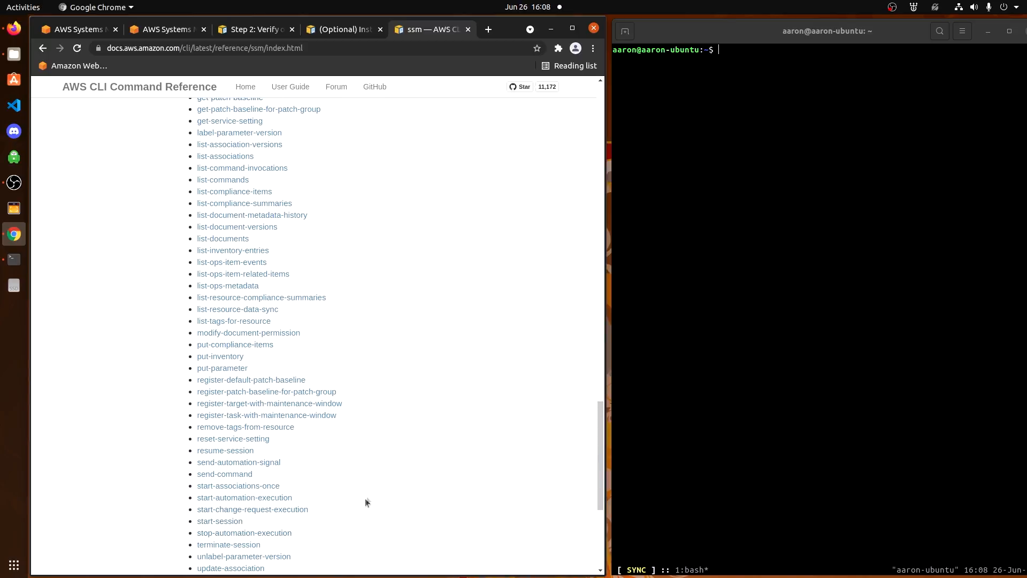
{"action": "scroll", "scroll_direction": "down", "scroll_amount": 3}
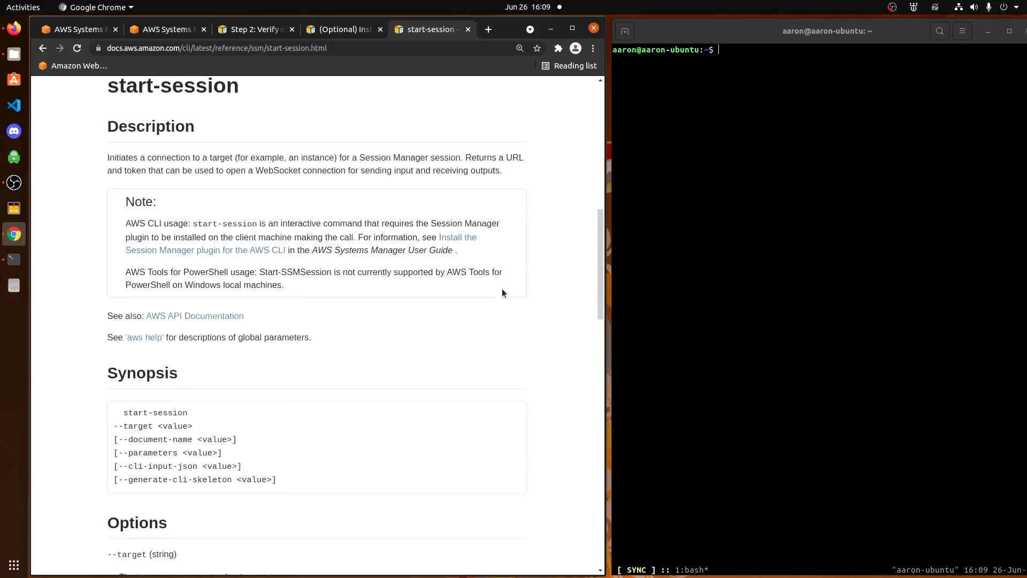
- Scroll to the start-session Options showing --target as the instance to connect to
{"action": "scroll", "scroll_direction": "down", "scroll_amount": 3}
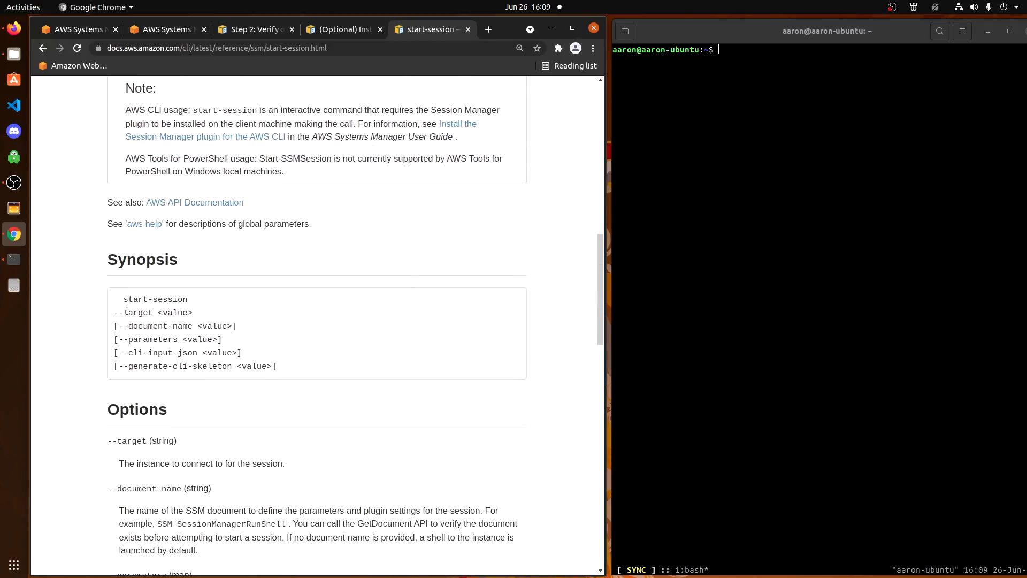
{"action": "scroll", "scroll_direction": "down", "scroll_amount": 3}
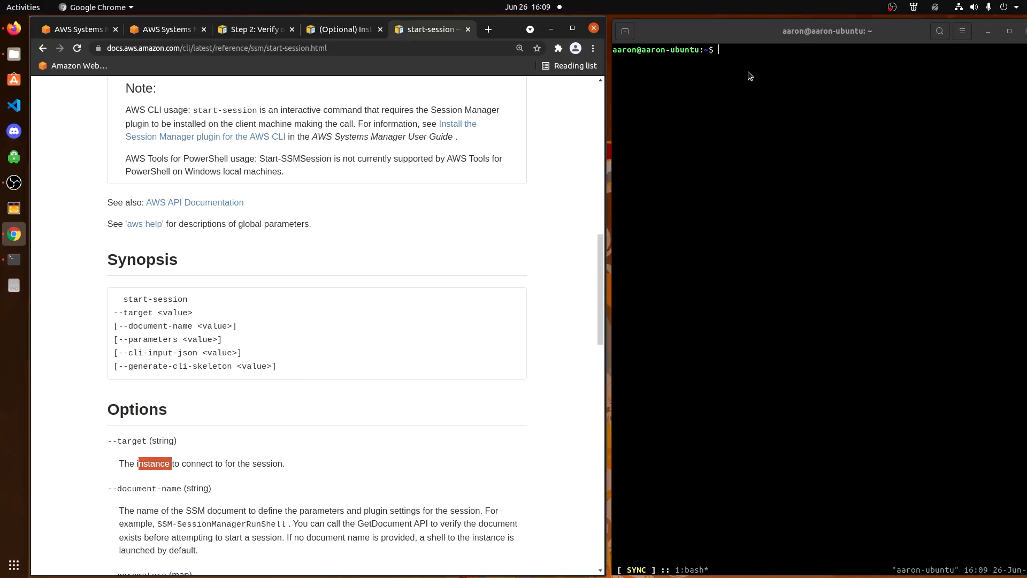
- Run aws ssm start-session --target i-0dfa6cc56393d5406 and refresh the console's active sessions list
{"action": "type", "text": "aws"}
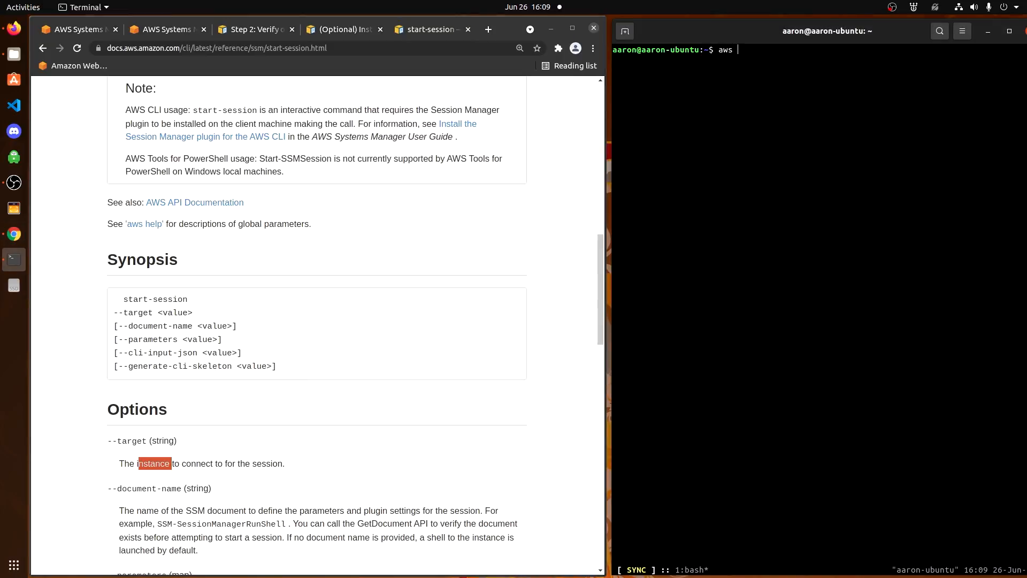
{"action": "type", "text": "ssm s"}
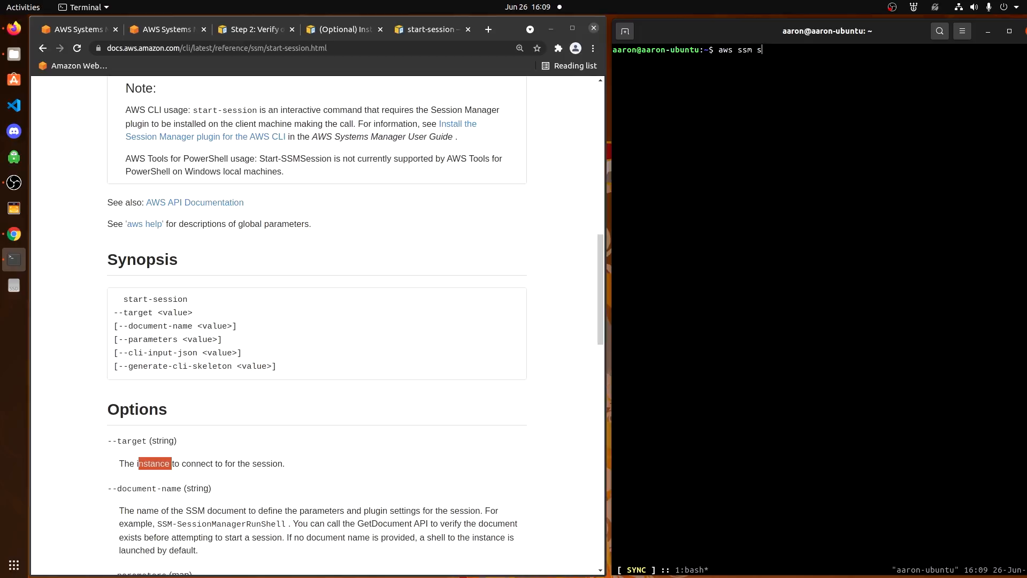
{"action": "type", "text": "tart-session --target"}
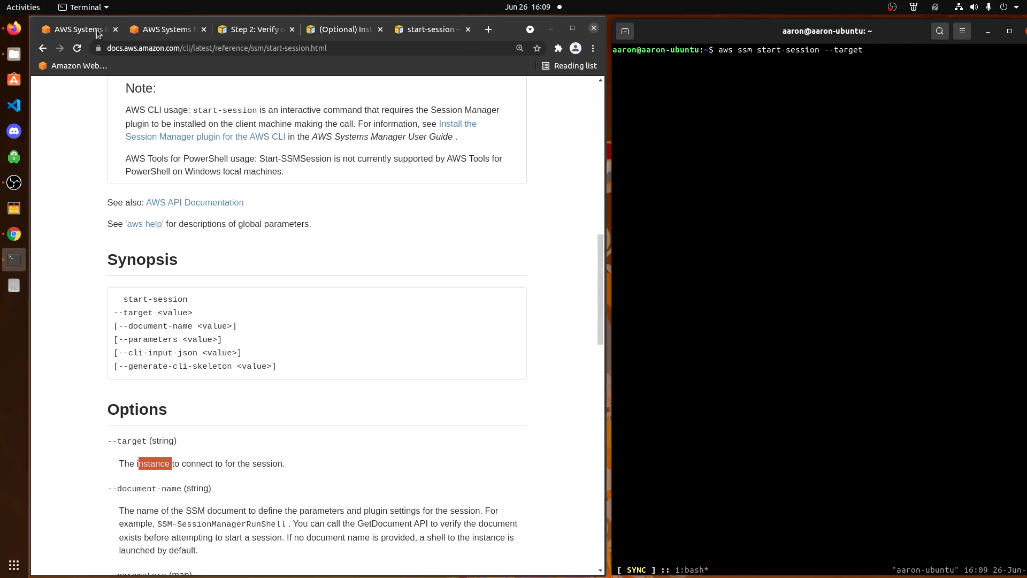
{"action": "left_click", "coordinate": [73, 28]}
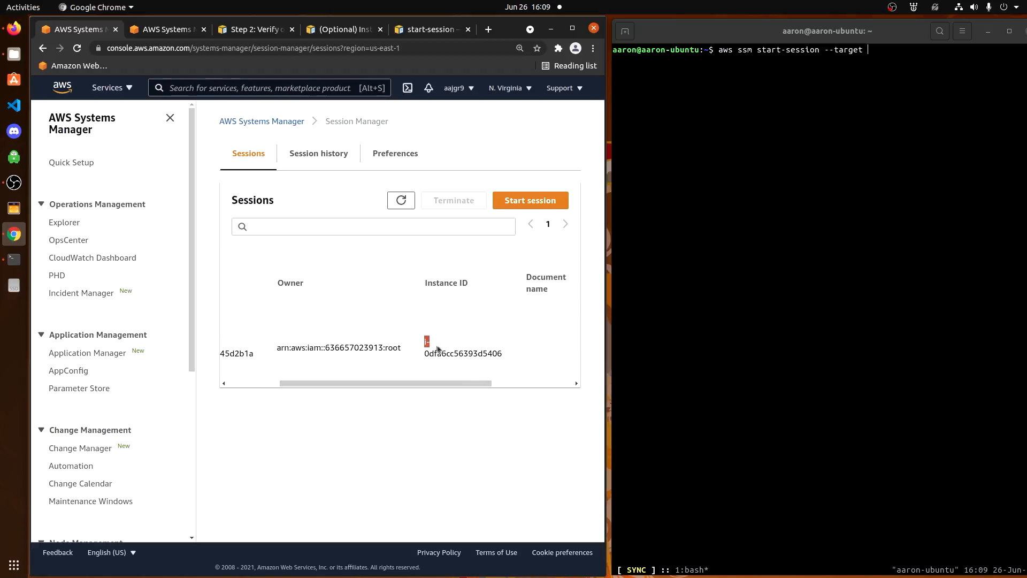
{"action": "right_click", "coordinate": [461, 353]}
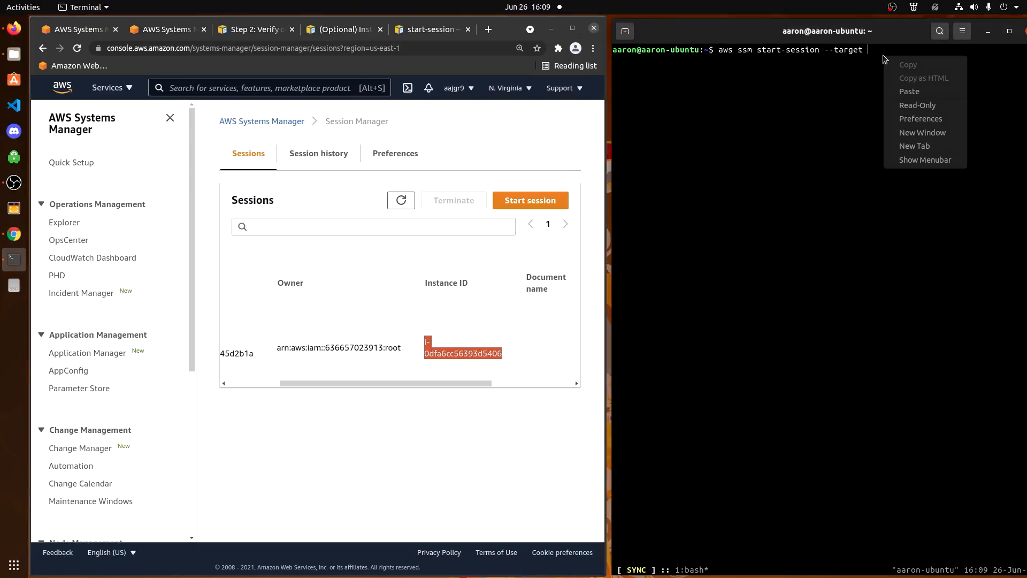
{"action": "left_click", "coordinate": [910, 91]}
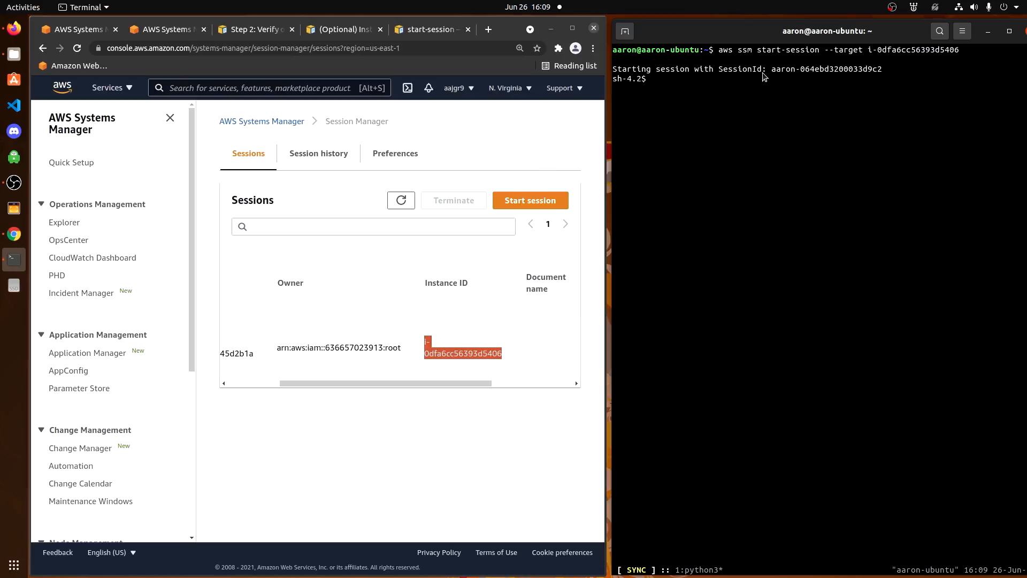
{"action": "left_click", "coordinate": [401, 200]}
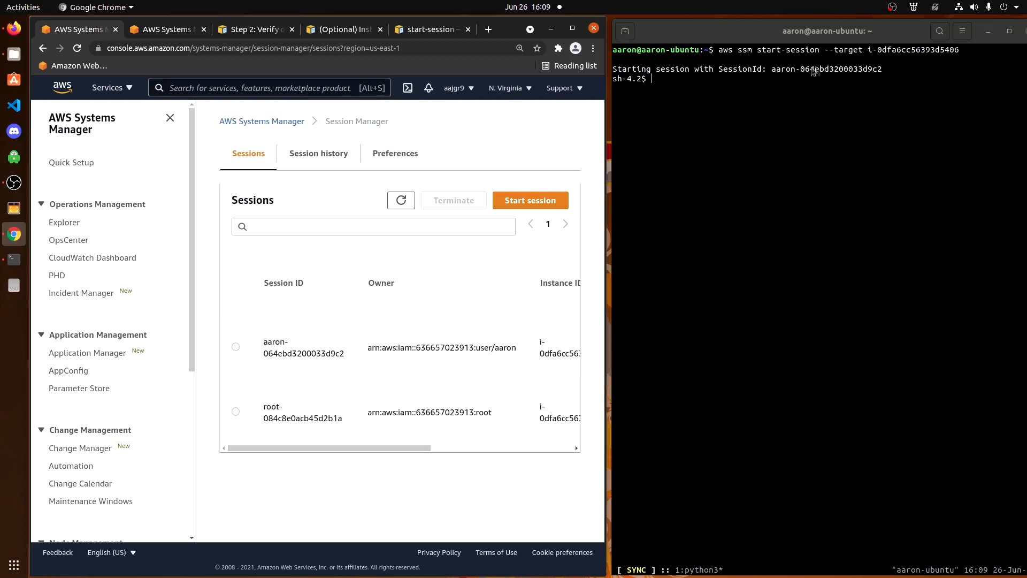
{"action": "mouse_move", "coordinate": [274, 370]}
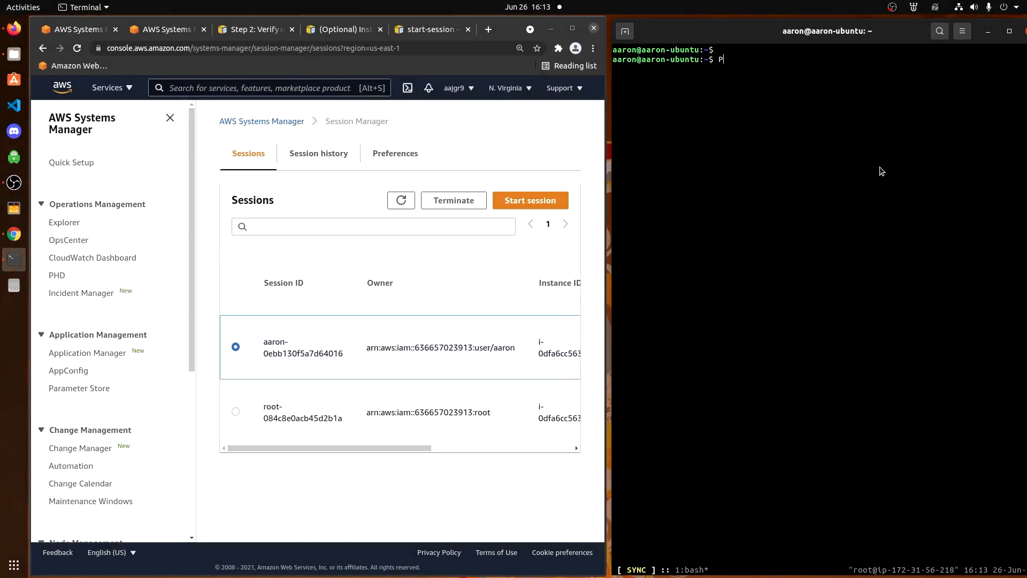
- Terminate the aaron session, confirm it, and reload the list leaving only the root session
{"action": "type", "text": "P"}
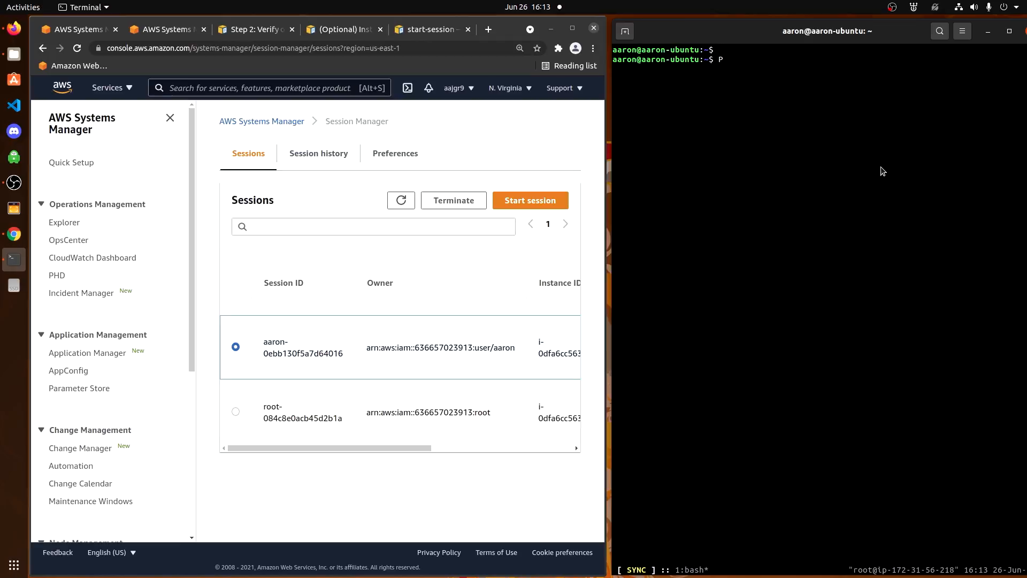
{"action": "mouse_move", "coordinate": [236, 409]}
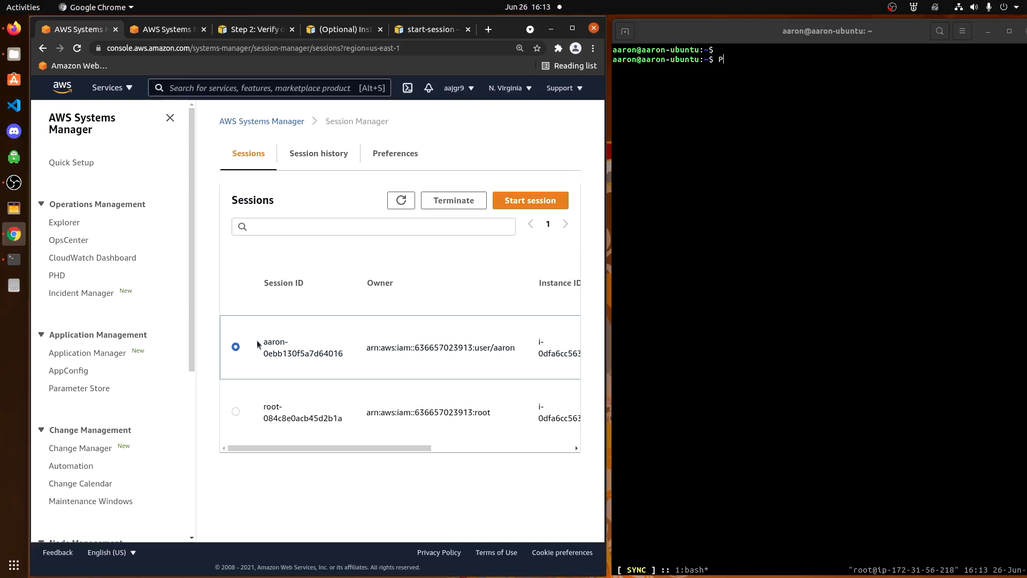
{"action": "left_click", "coordinate": [453, 200]}
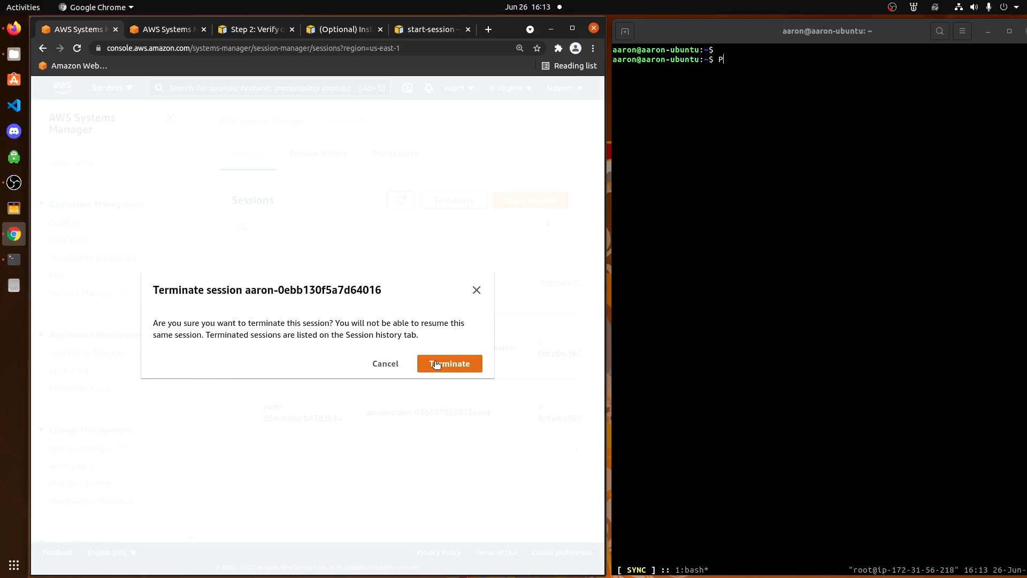
{"action": "left_click", "coordinate": [450, 363]}
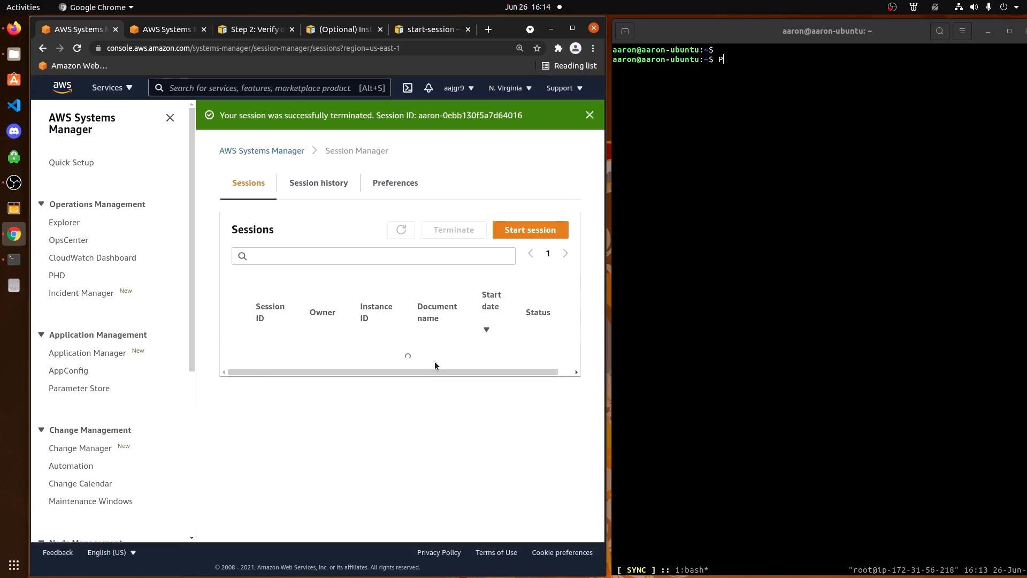
{"action": "left_click", "coordinate": [401, 229]}
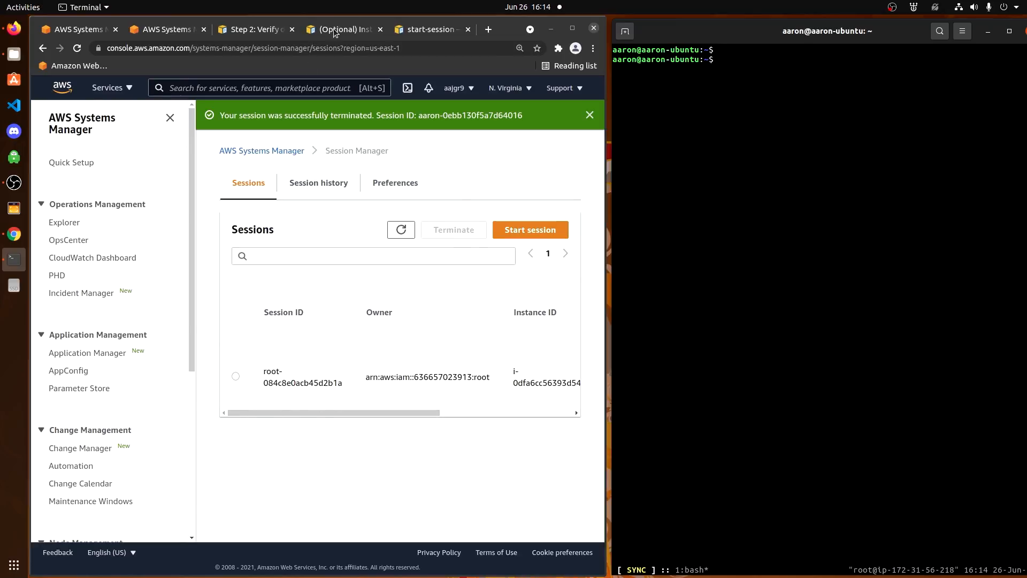
{"action": "left_click", "coordinate": [254, 29]}
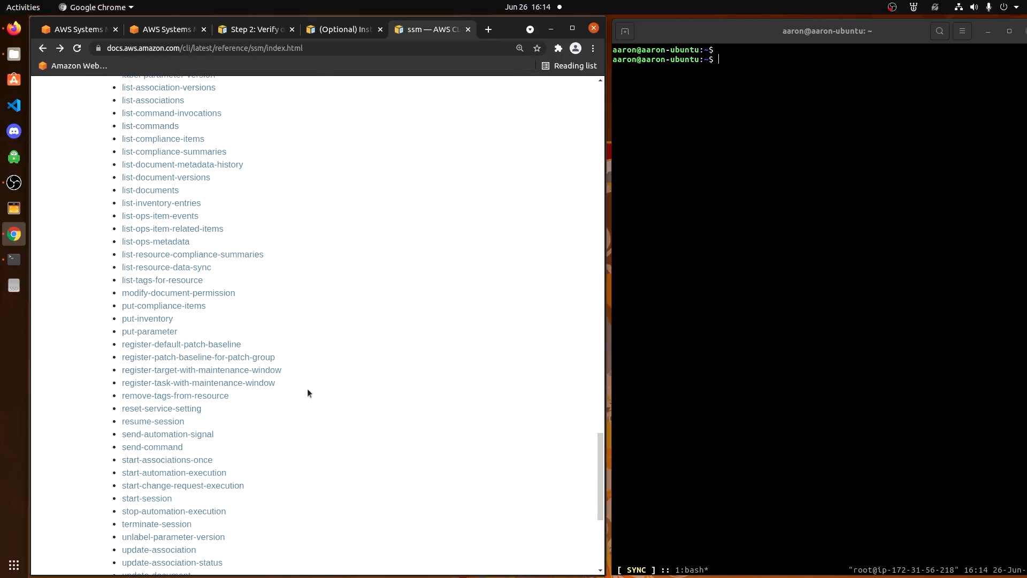
- View the terminate-session reference's description and synopsis requiring --session-id
{"action": "left_click", "coordinate": [157, 523]}
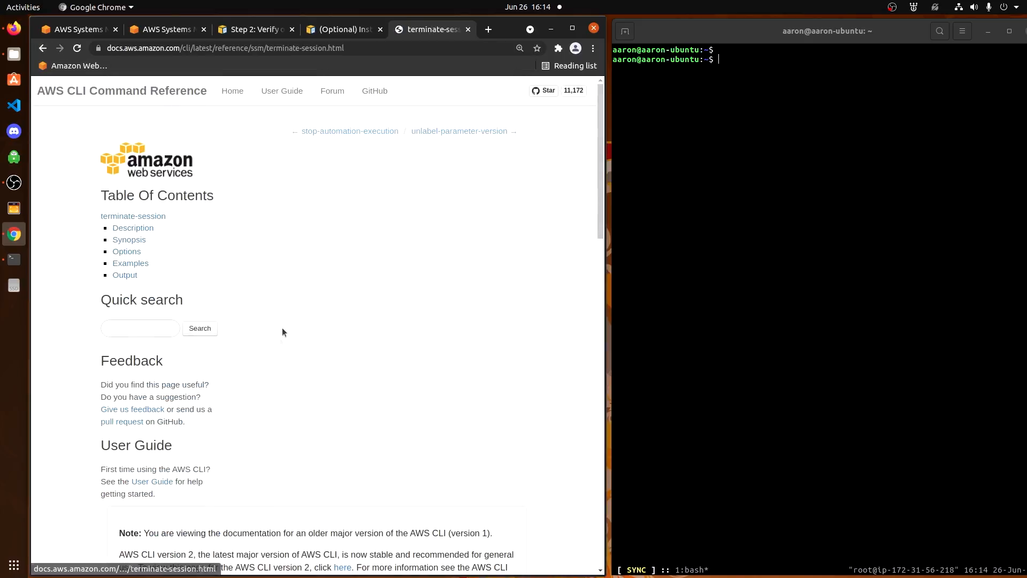
{"action": "scroll", "scroll_direction": "down", "scroll_amount": 3}
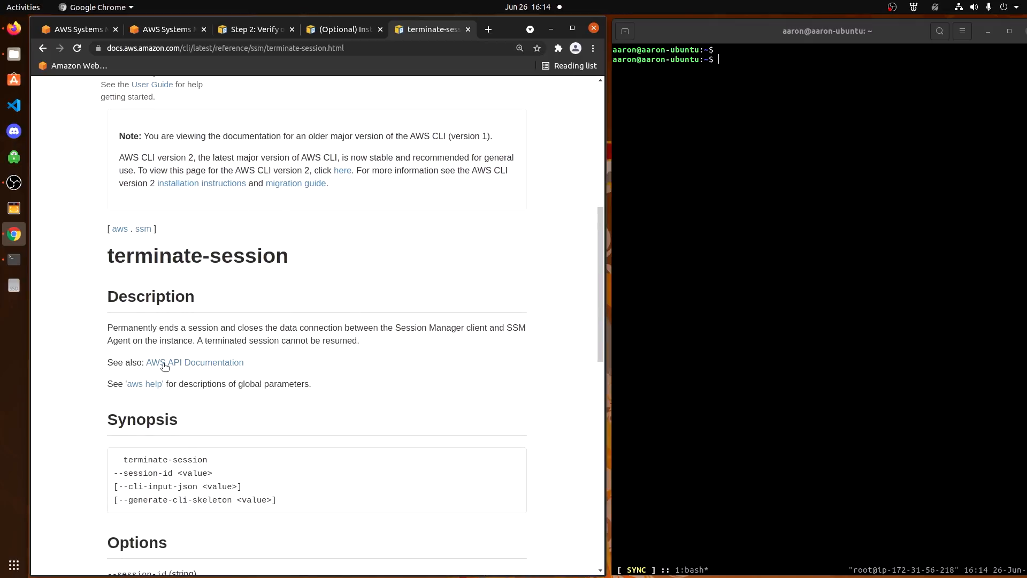
{"action": "mouse_move", "coordinate": [806, 70]}
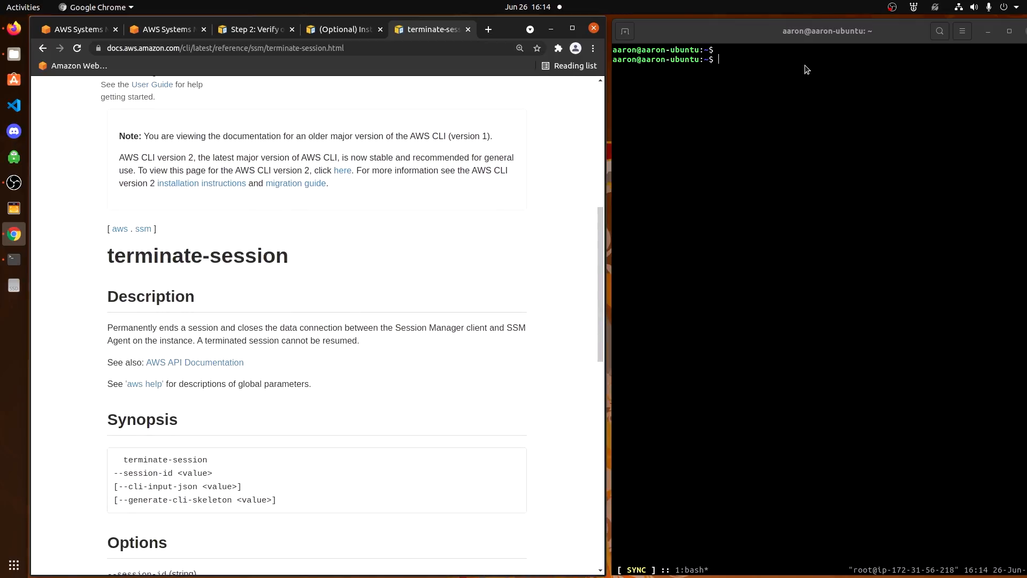
- Run aws ssm terminate-session with session-id root-084c8e0acb45d2b1a and confirm no active sessions remain
{"action": "type", "text": "aws ssm termin"}
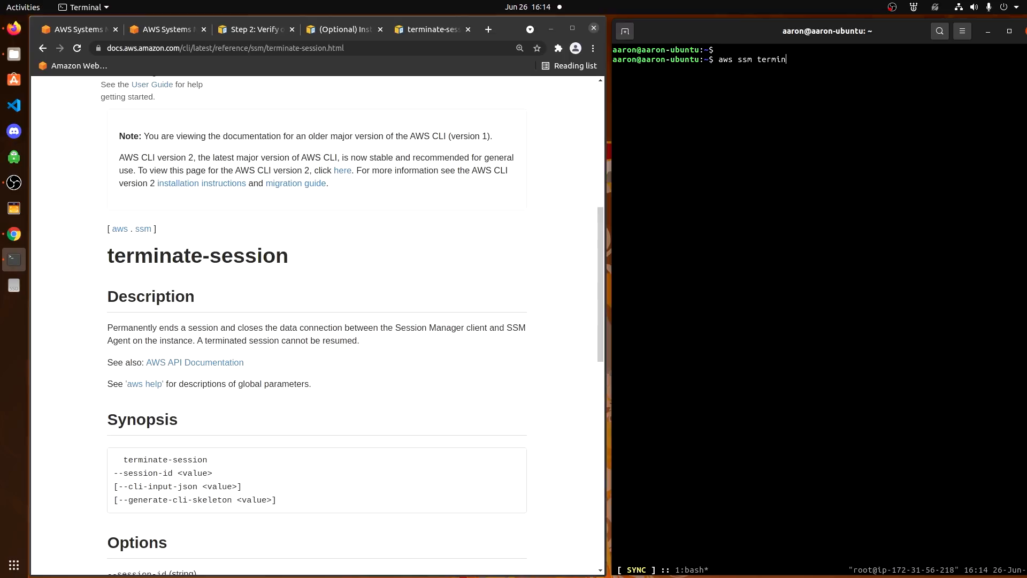
{"action": "type", "text": "ate-session --"}
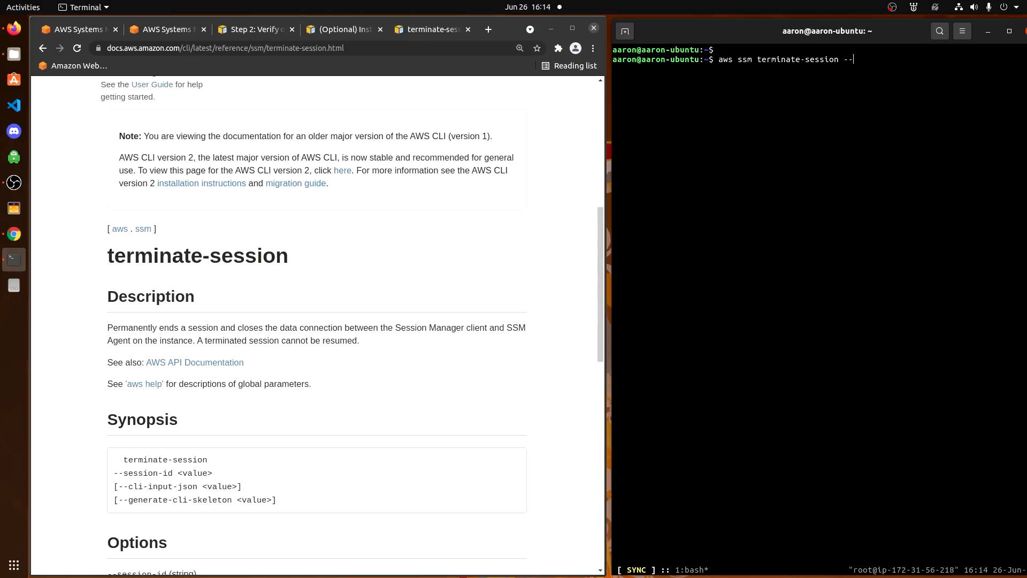
{"action": "type", "text": "session-id"}
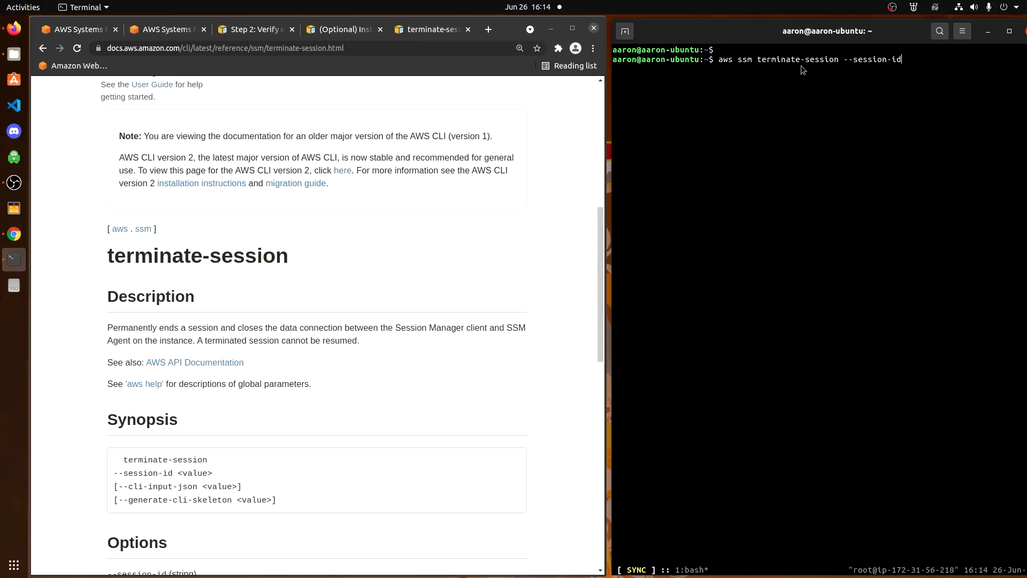
{"action": "mouse_move", "coordinate": [907, 61]}
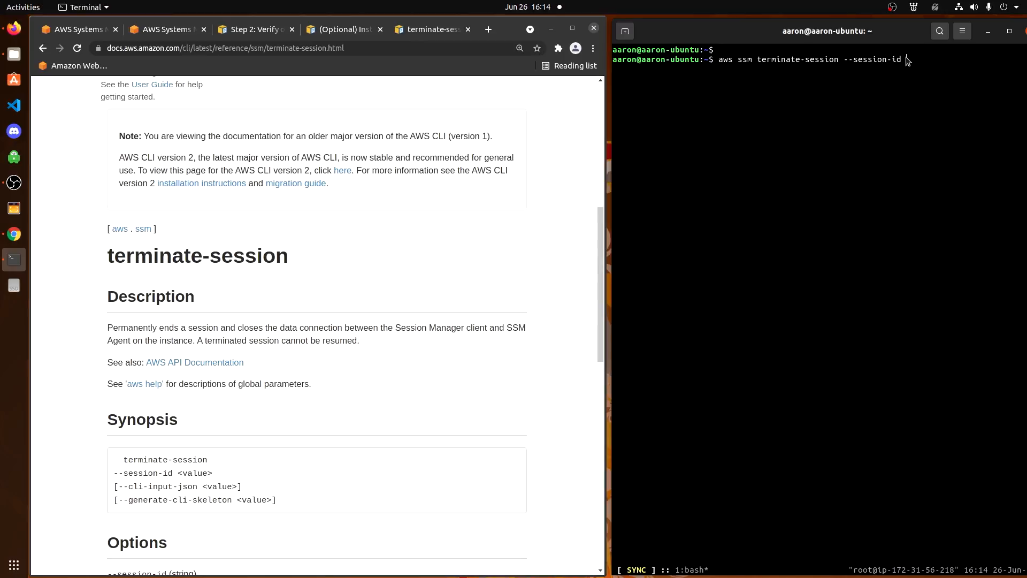
{"action": "left_click", "coordinate": [162, 29]}
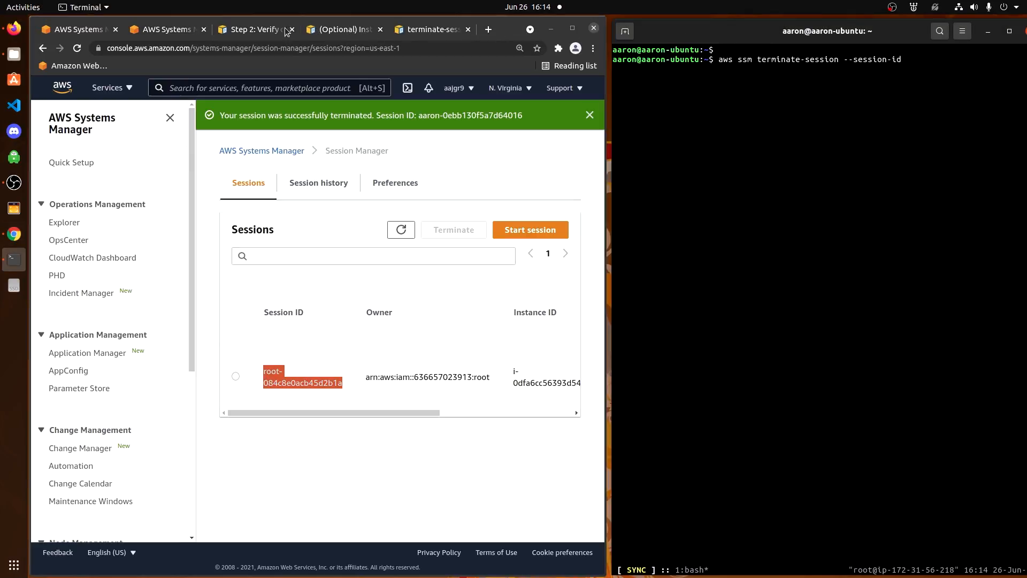
{"action": "type", "text": "root-084c8e0acb45d2b1a"}
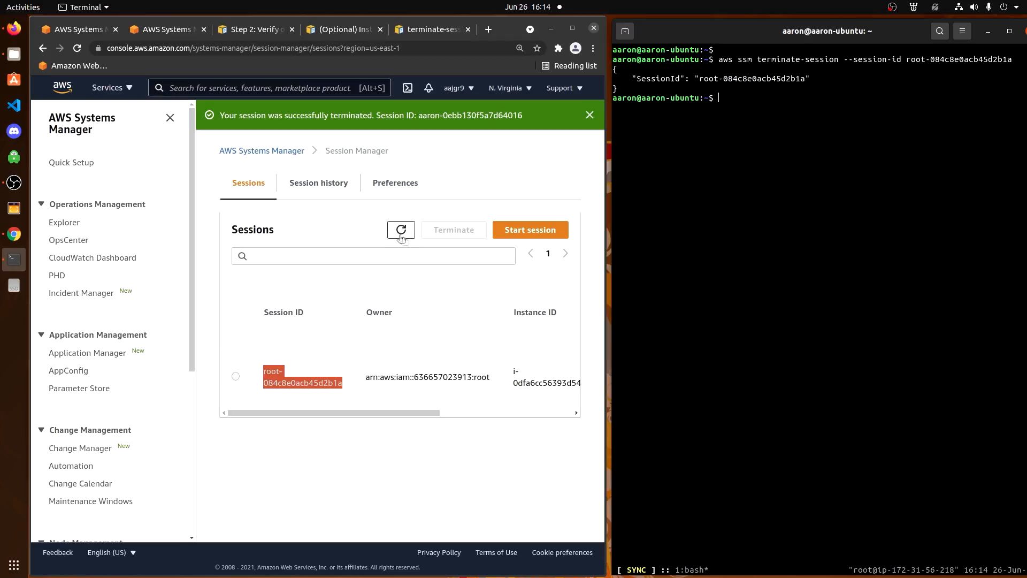
{"action": "left_click", "coordinate": [401, 230]}
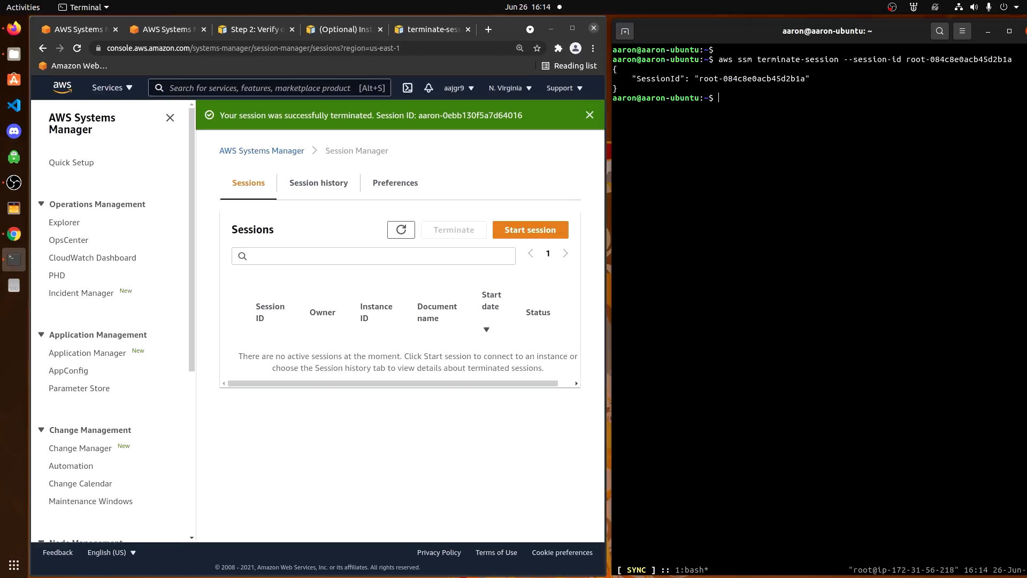
{"action": "mouse_move", "coordinate": [544, 511]}
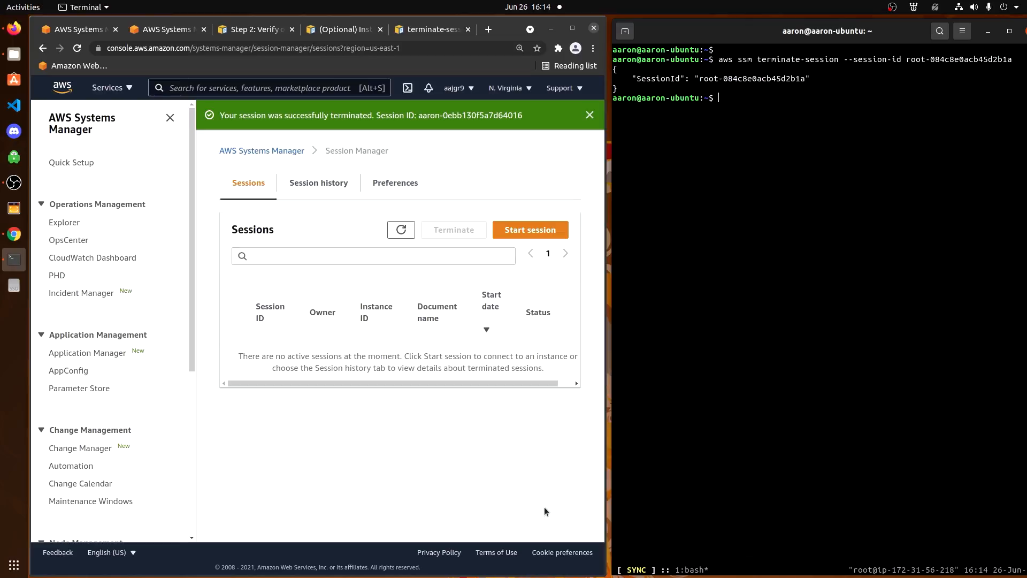